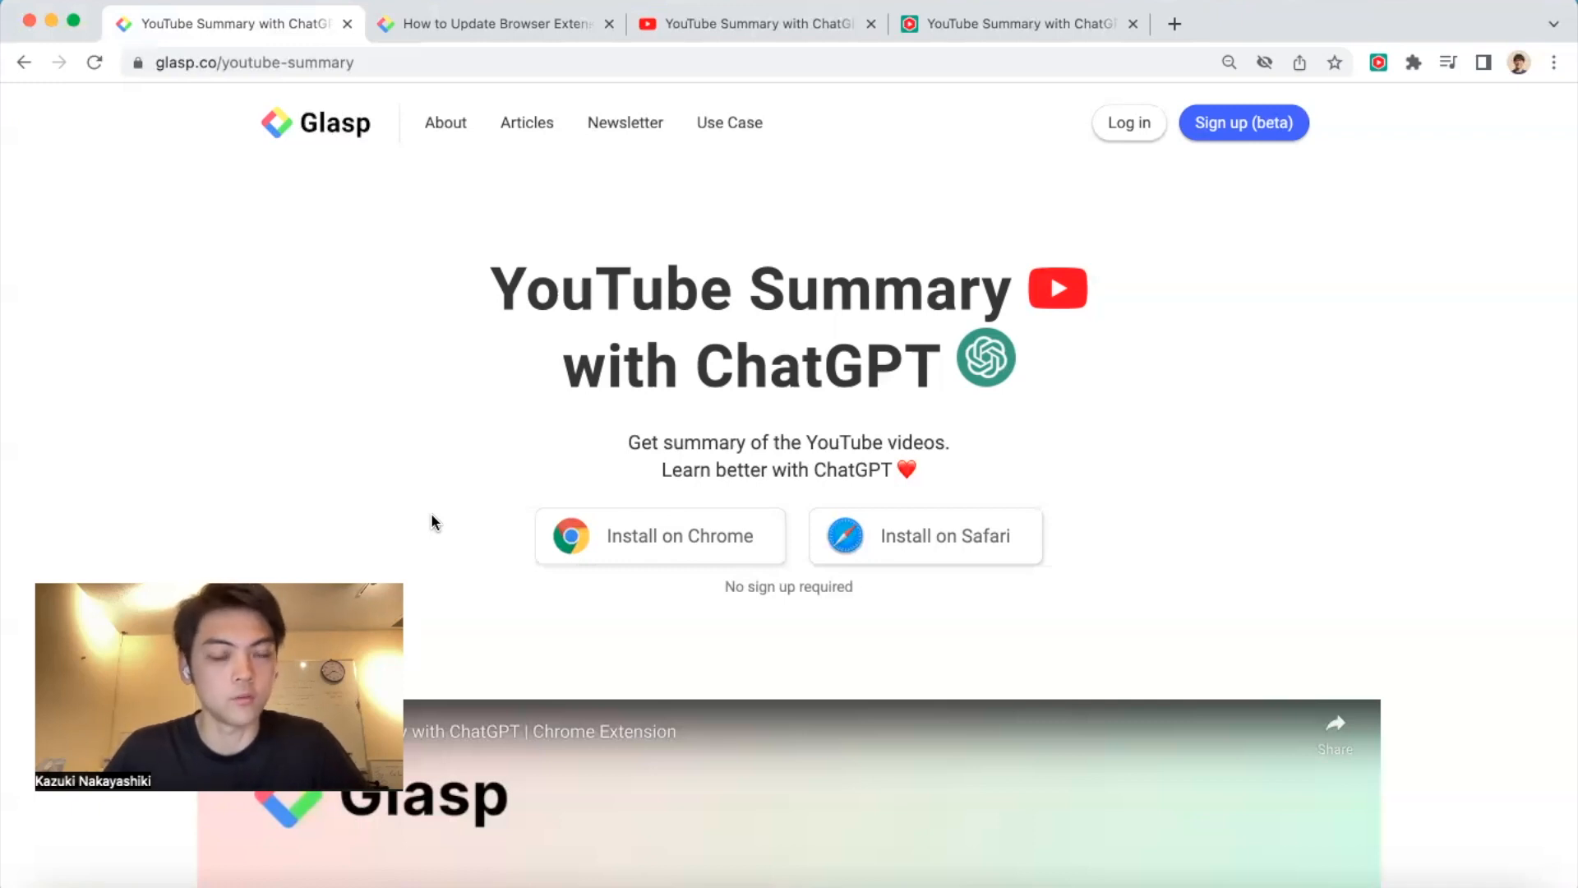
mouse_move(1148, 474)
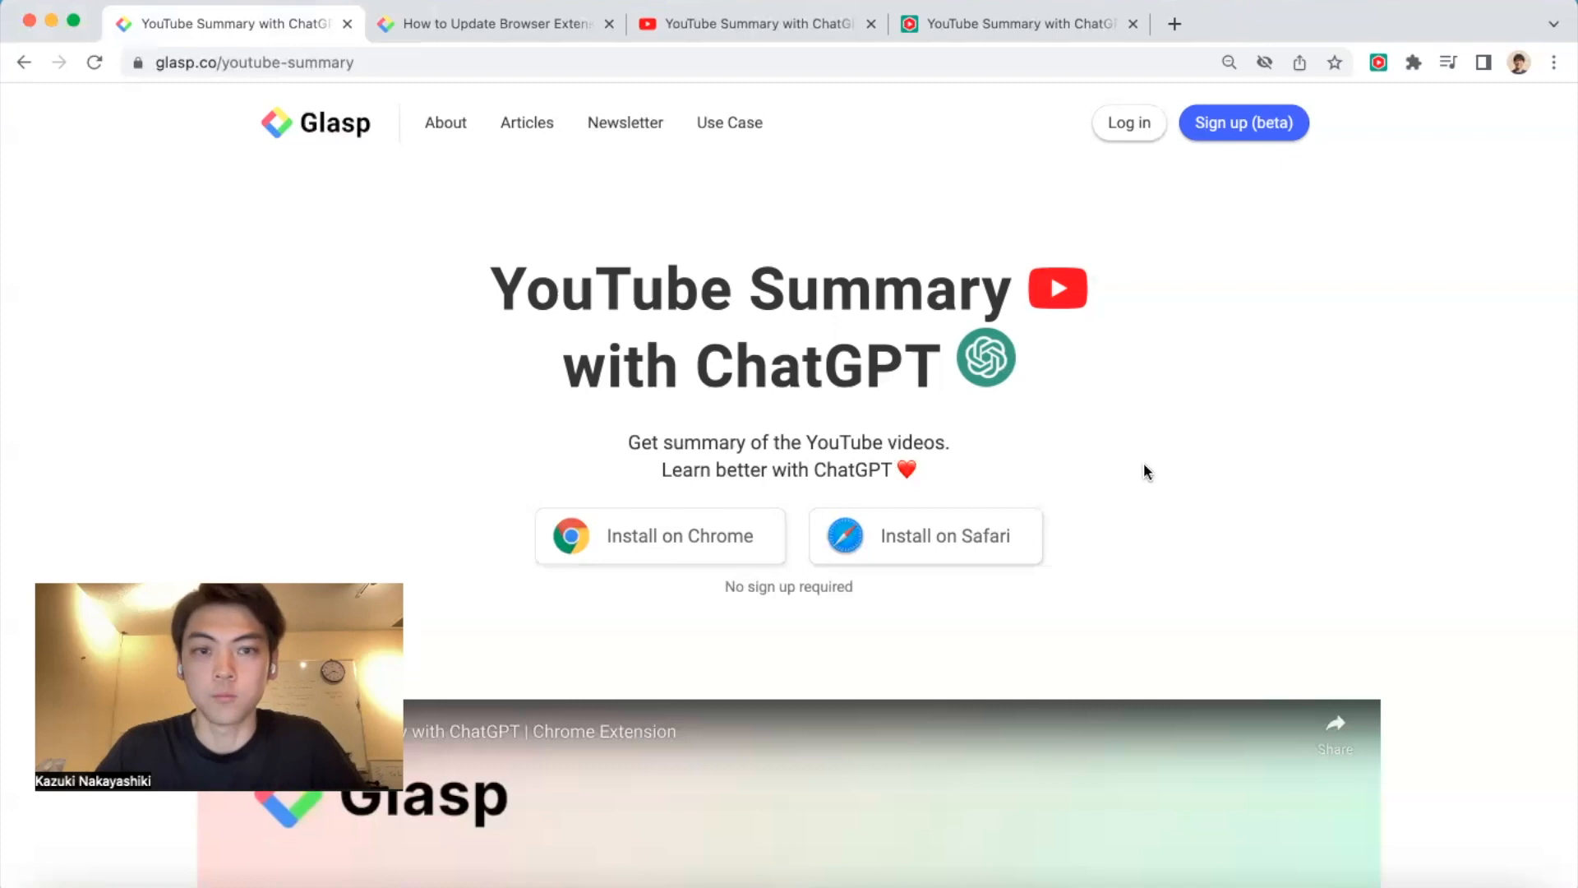
Scroll the YouTube Summary landing page, then switch to the extension's YouTube demo video tab
scroll("down", 3)
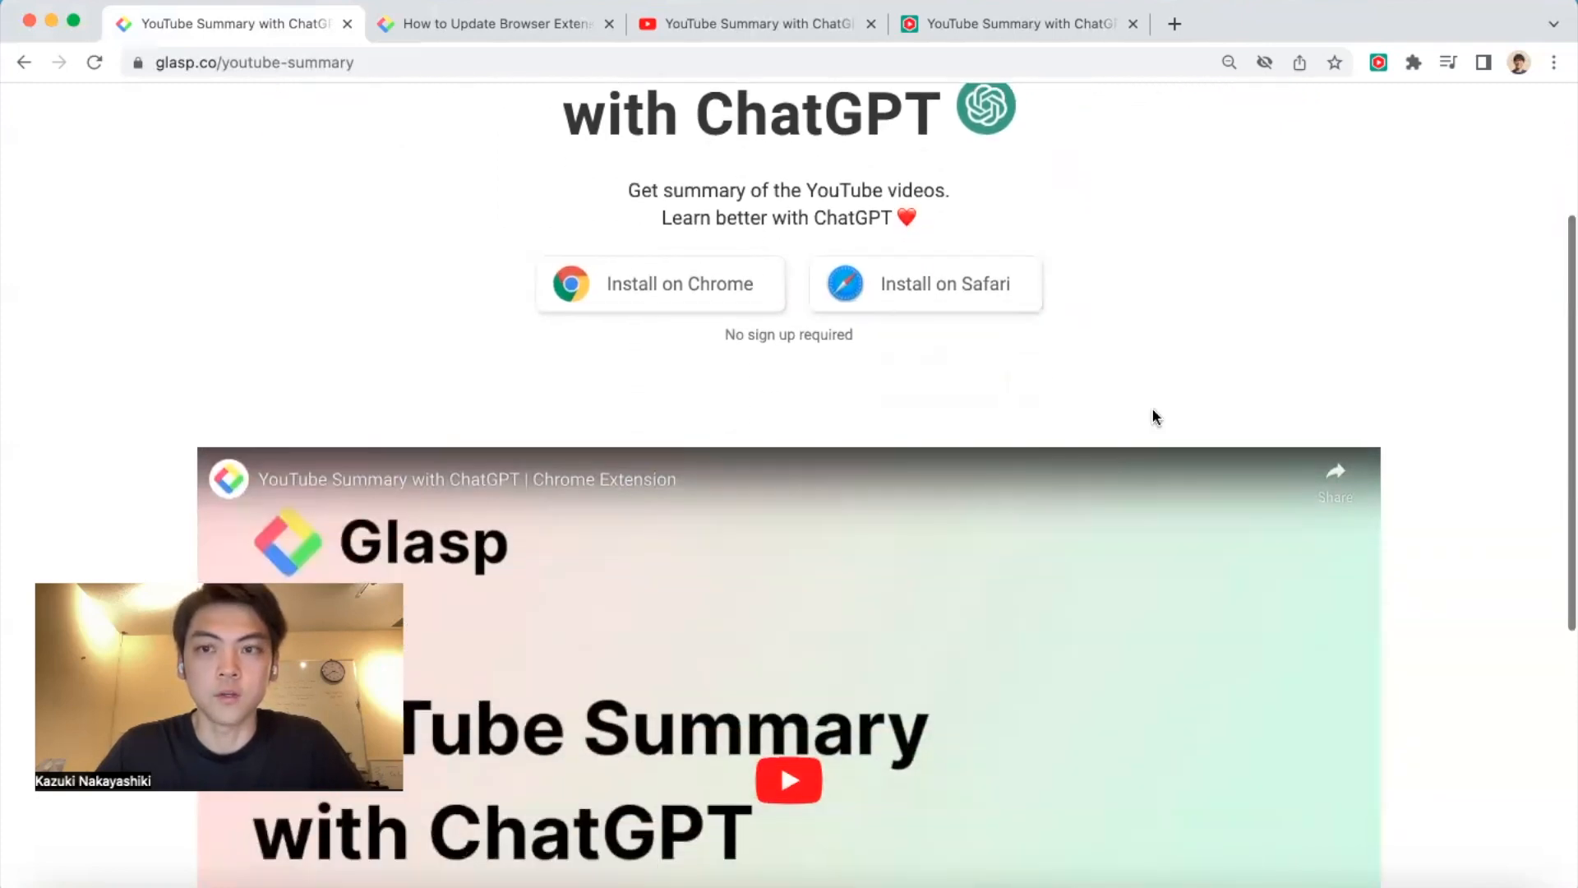
mouse_move(1182, 399)
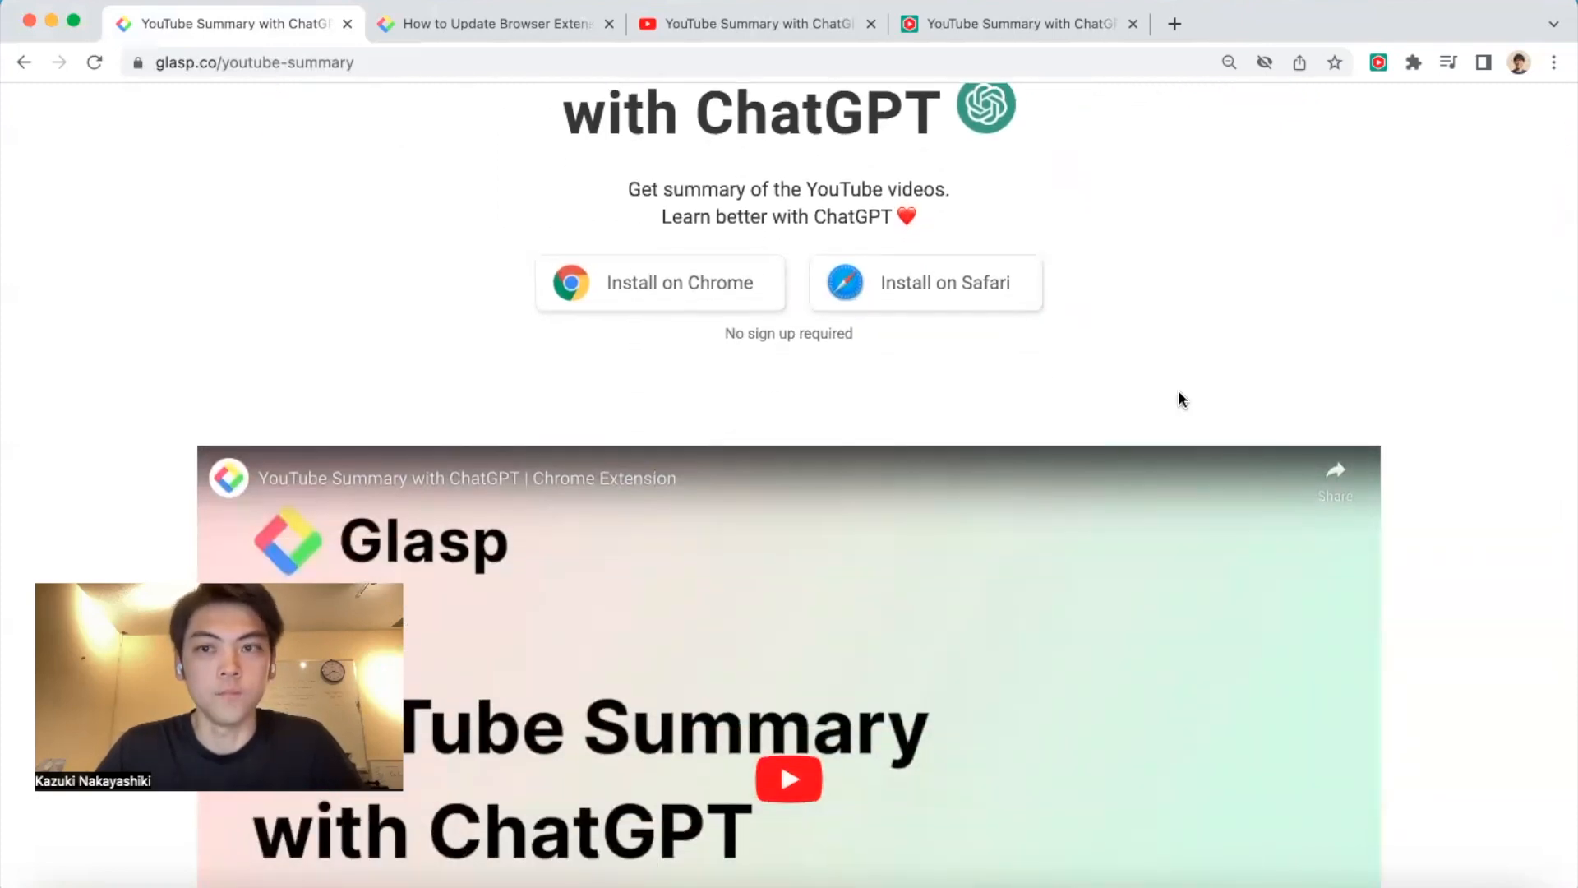
mouse_move(1075, 412)
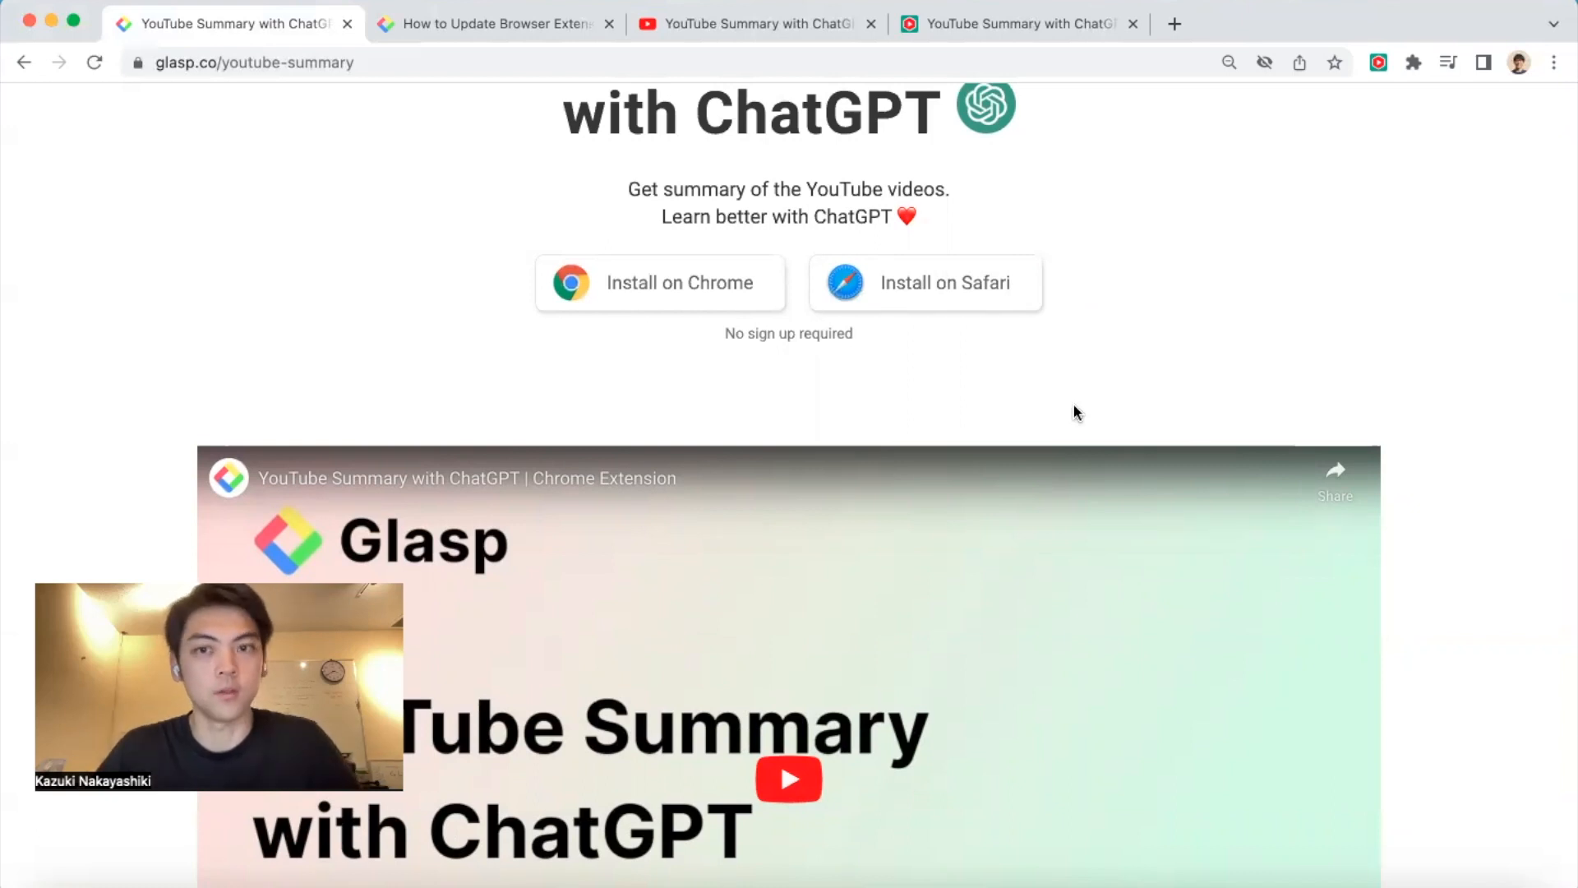
scroll("down", 3)
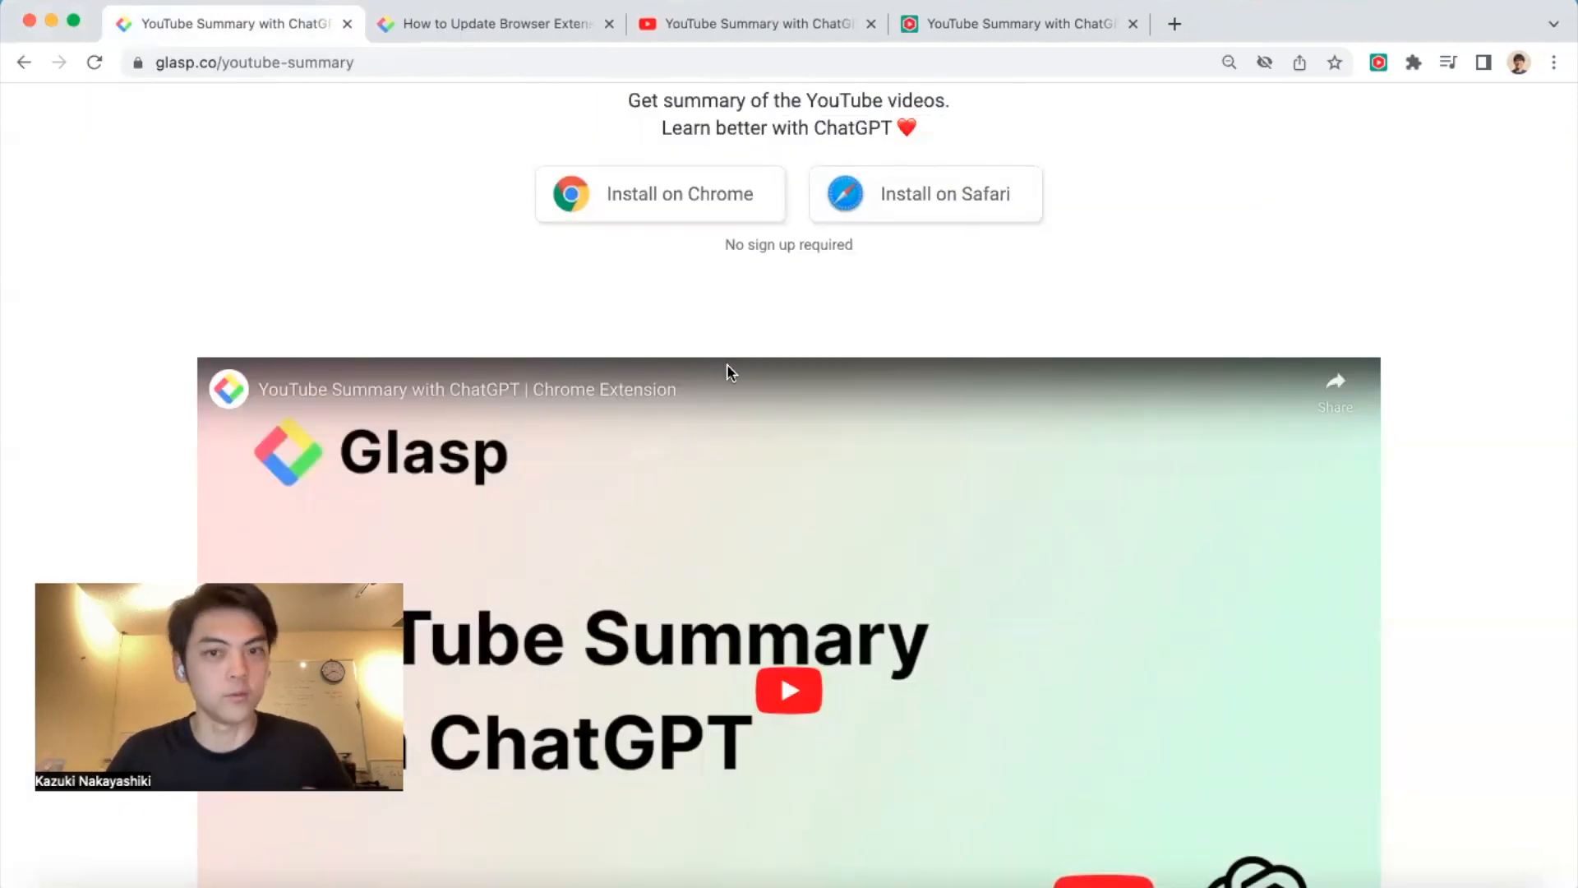
mouse_move(785, 324)
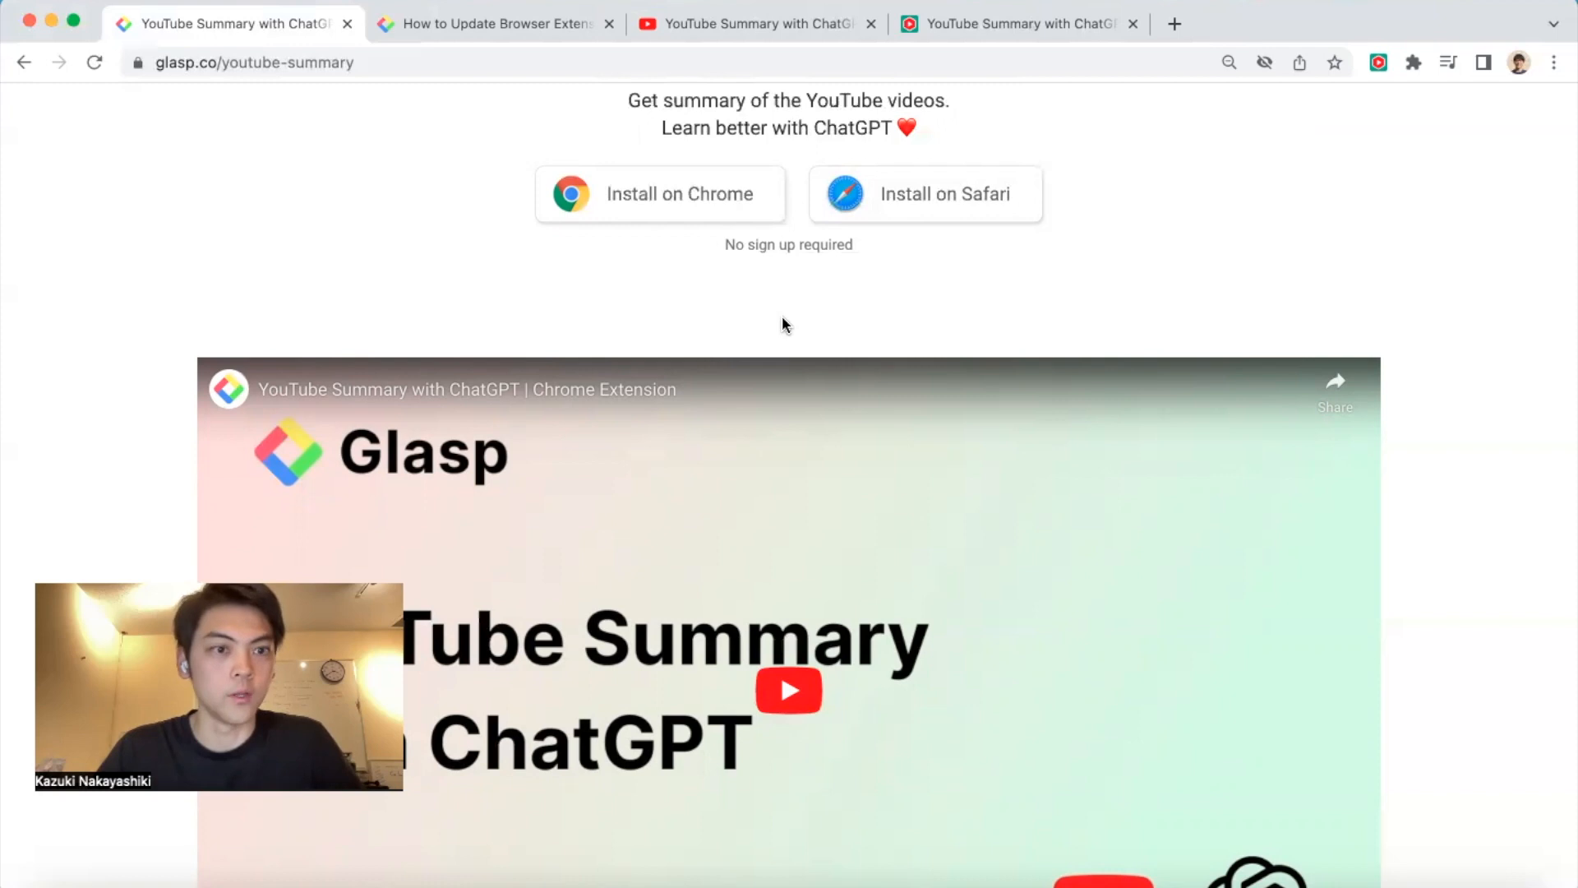
mouse_move(788, 161)
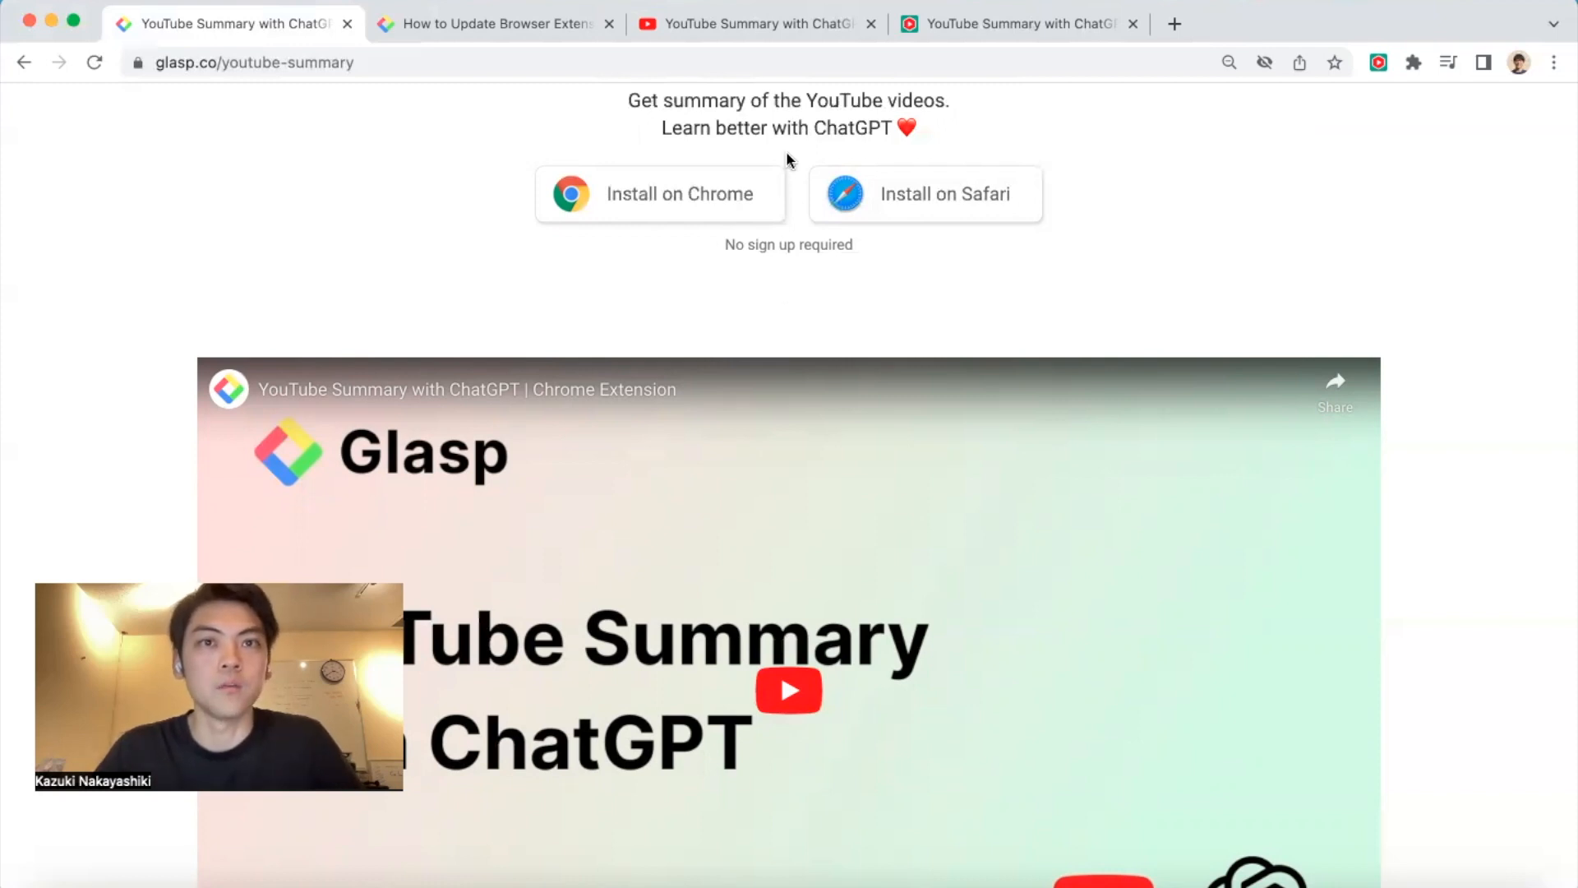
left_click(754, 23)
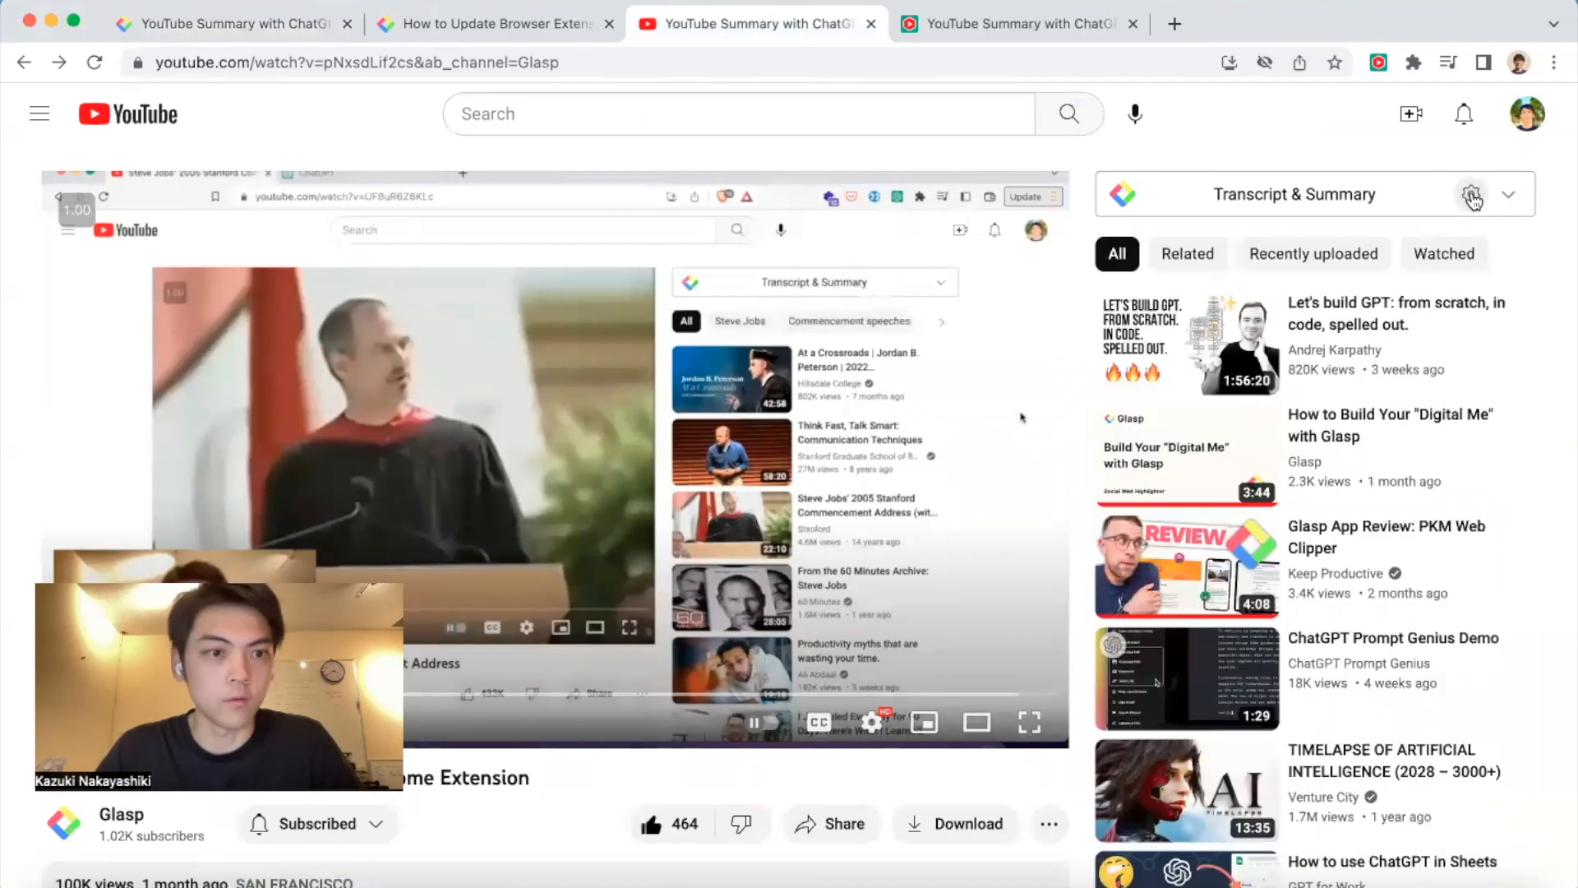
Open User Settings and review Auto theme, Plain Text copy format and Key Takeaways prompt
left_click(1471, 194)
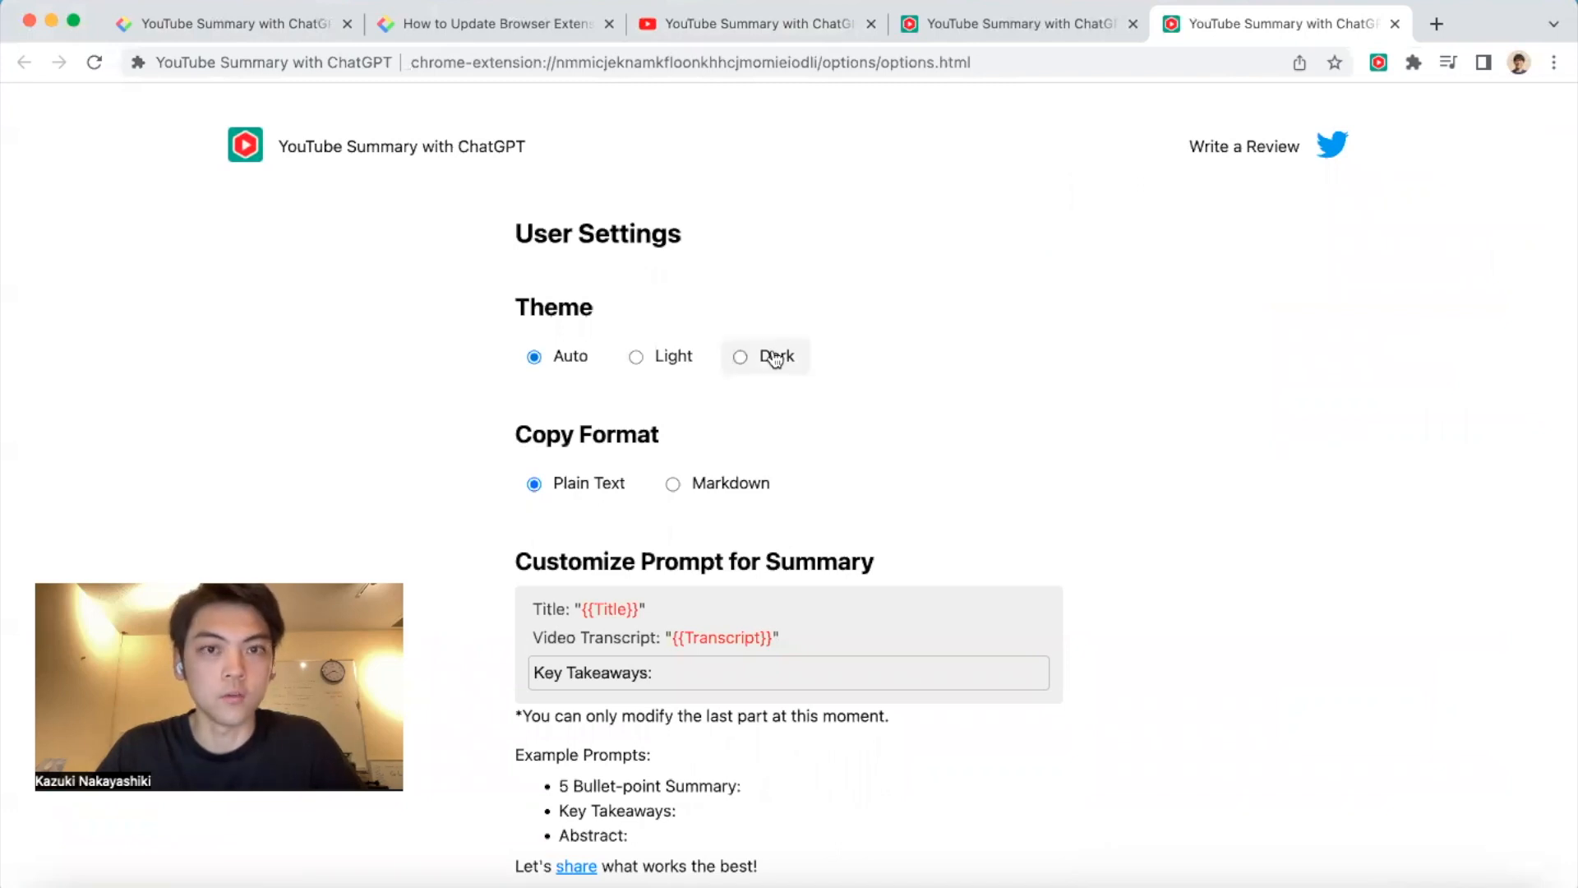
mouse_move(569, 364)
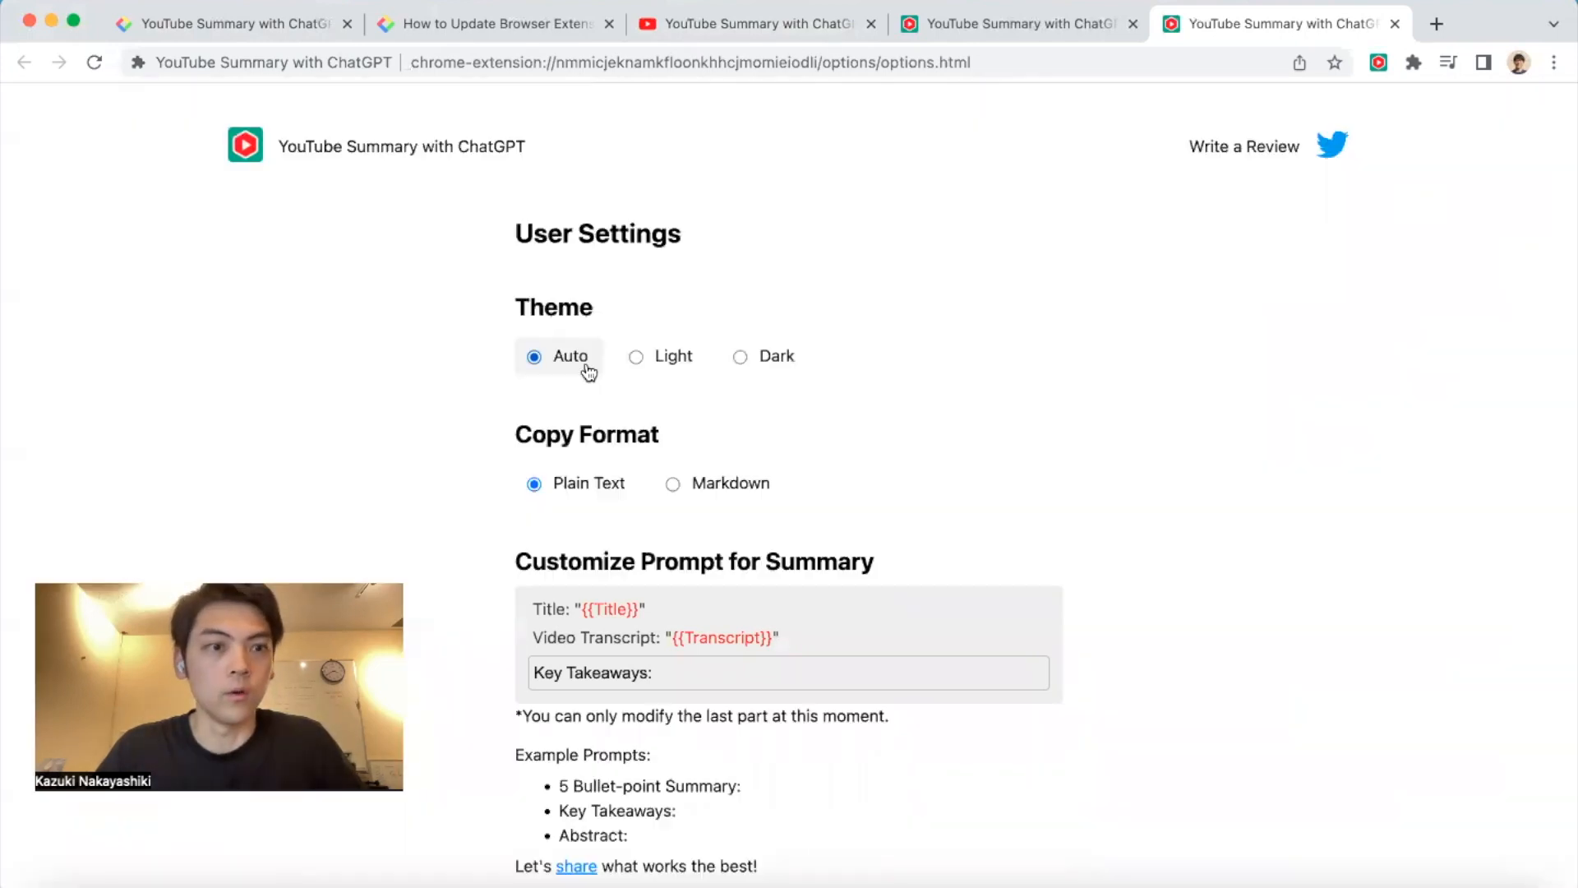
scroll("down", 3)
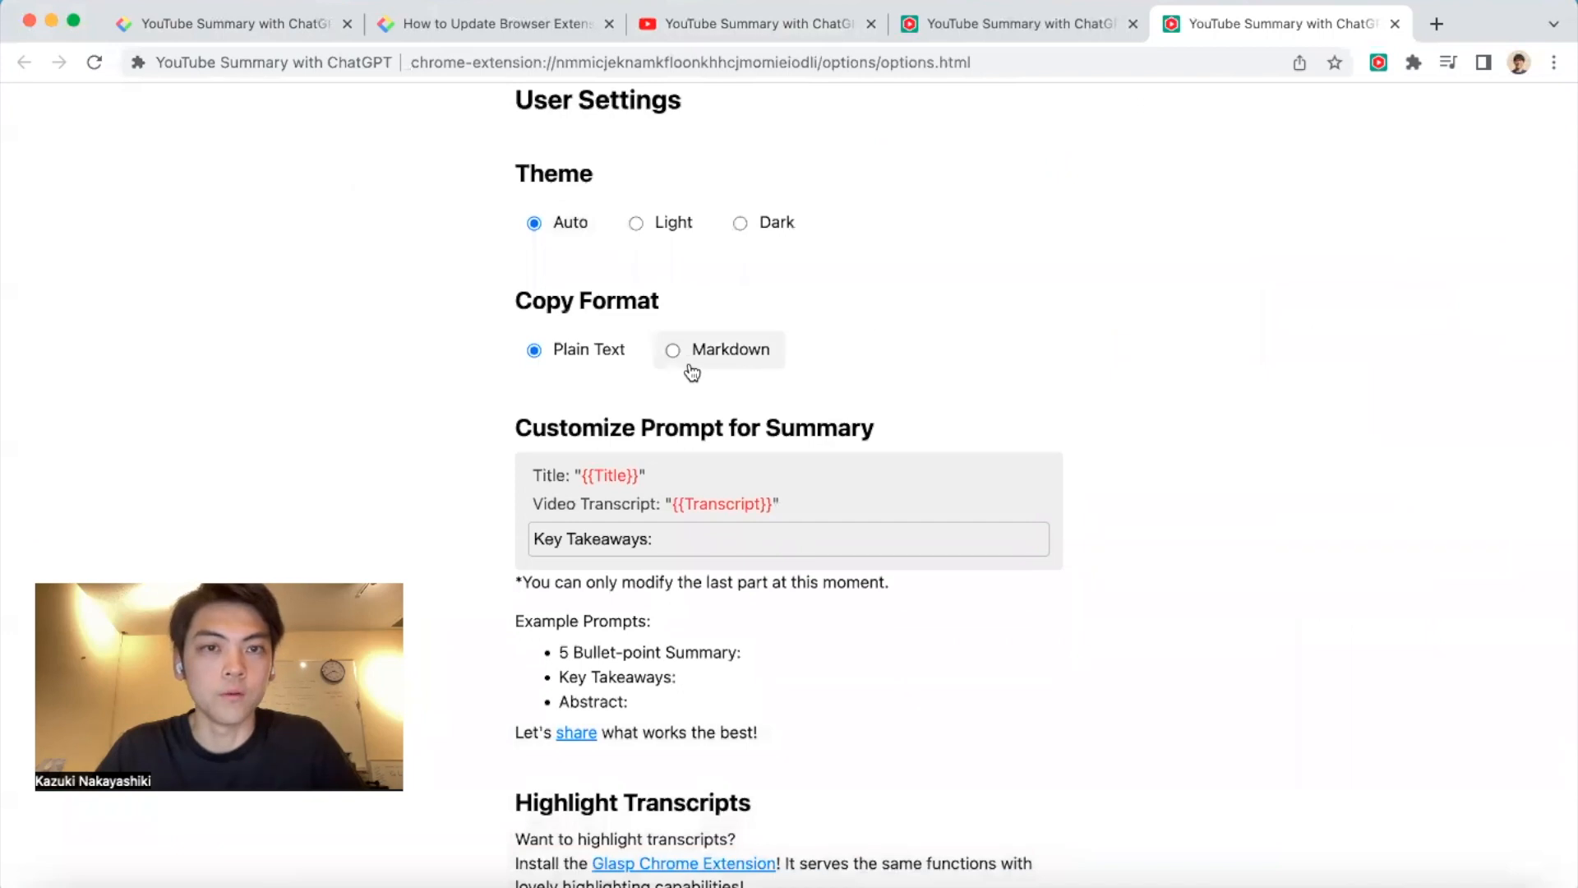
scroll("down", 3)
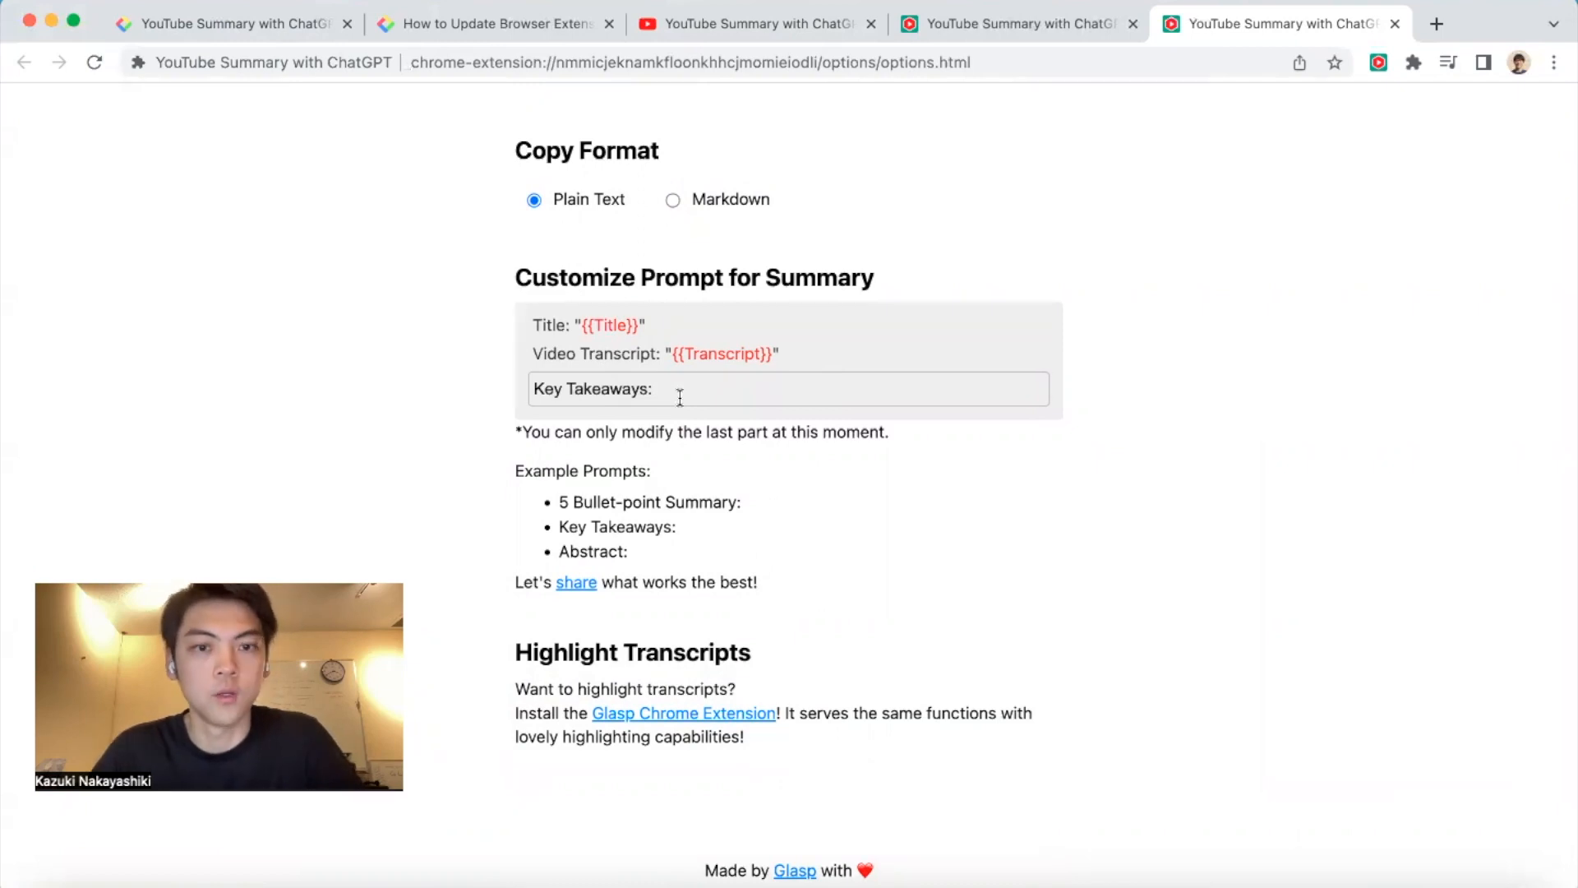
scroll("down", 3)
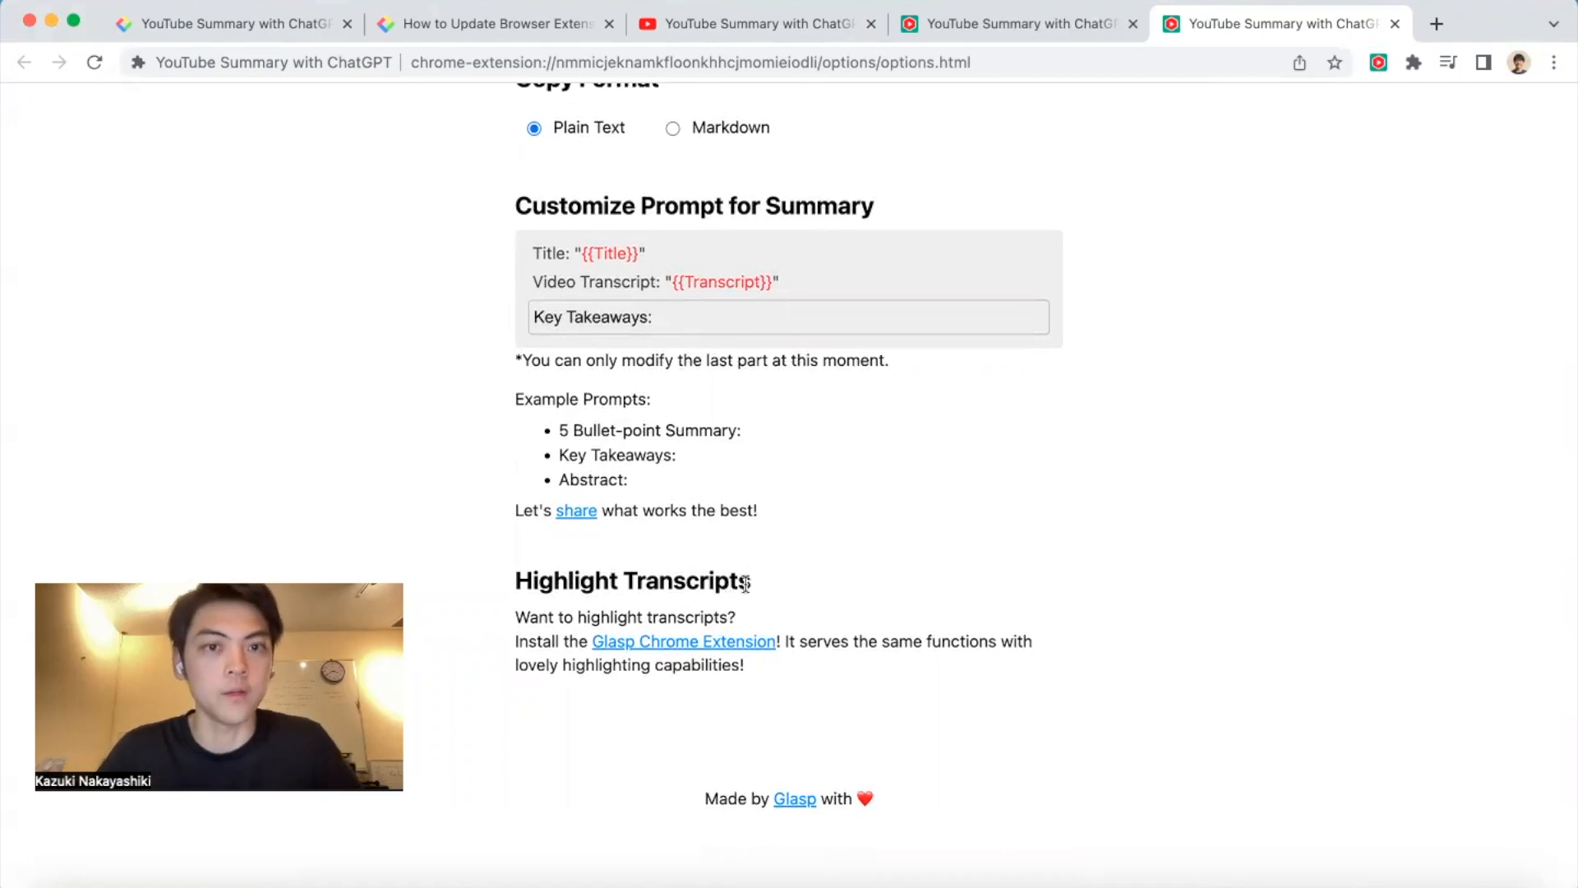
left_click(683, 641)
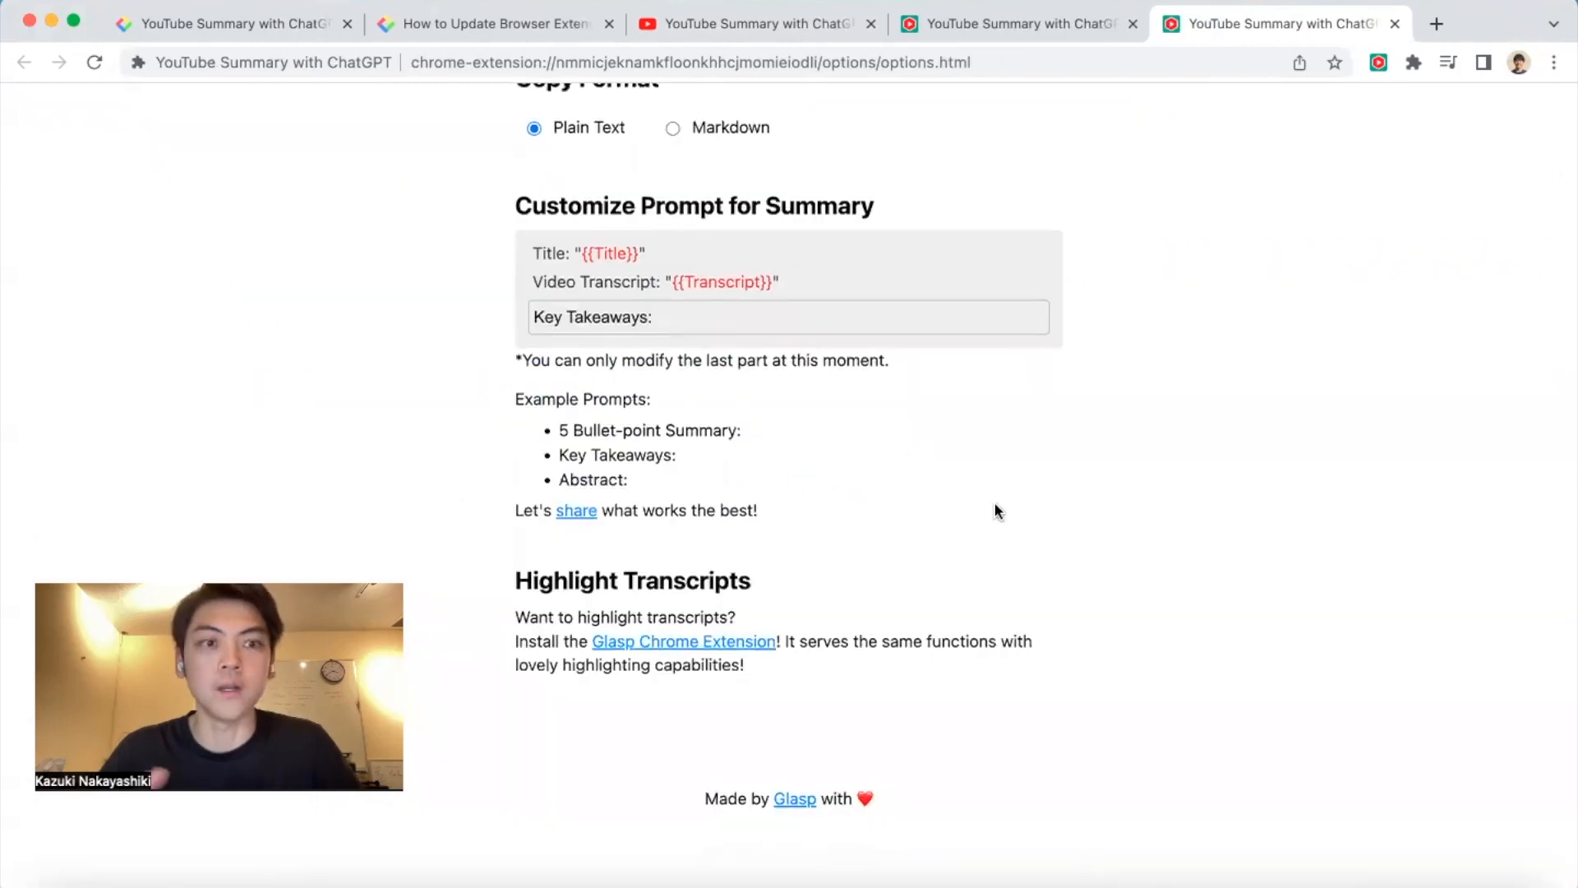
scroll("up", 3)
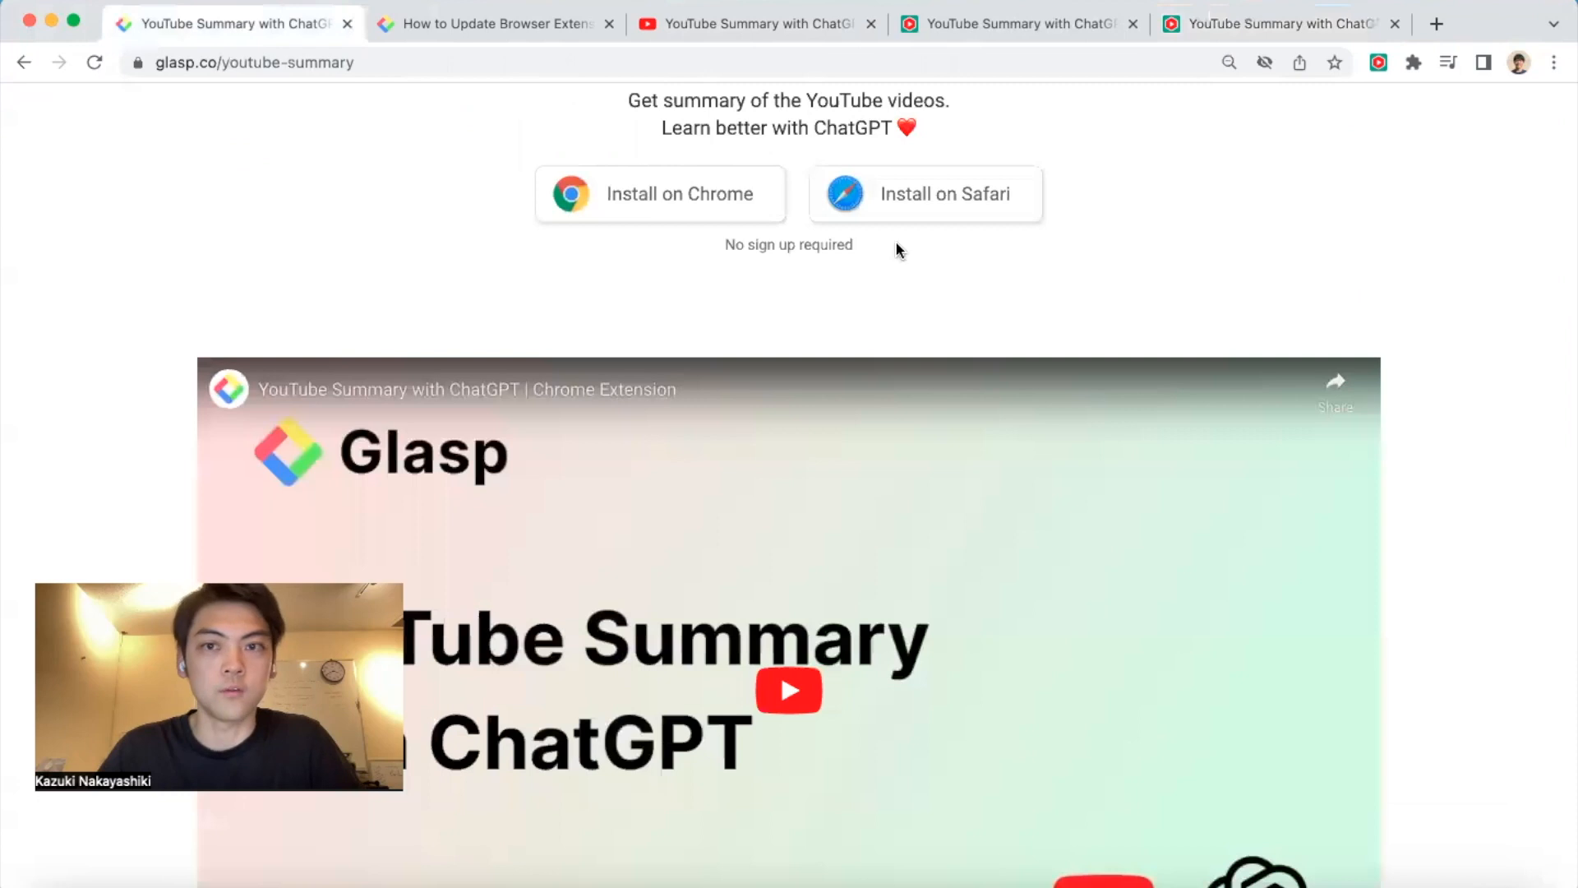
mouse_move(1418, 480)
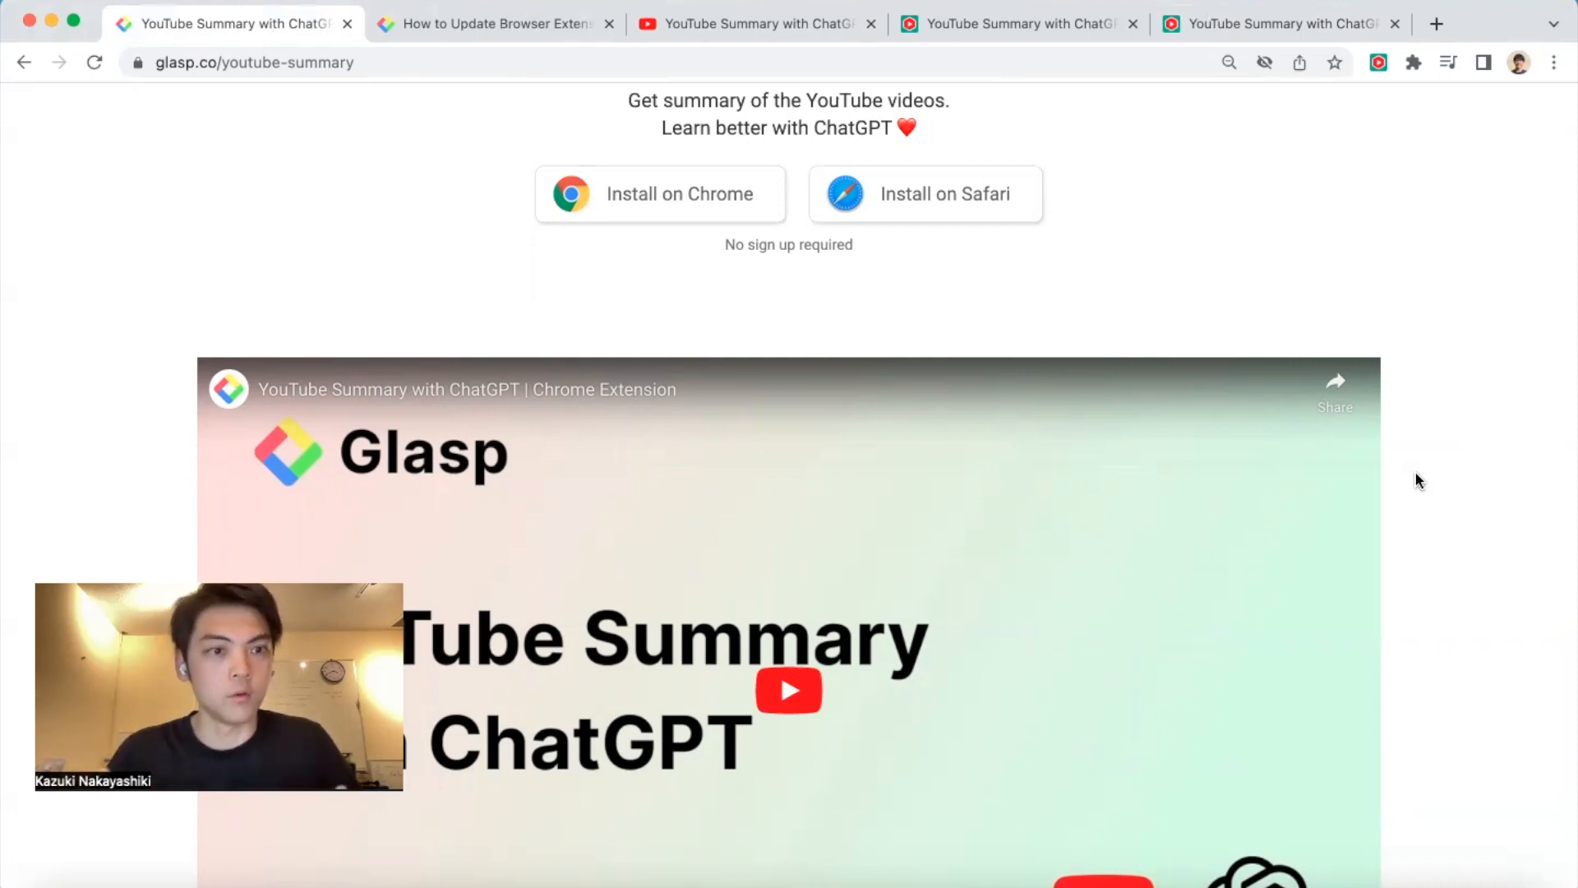
mouse_move(1066, 262)
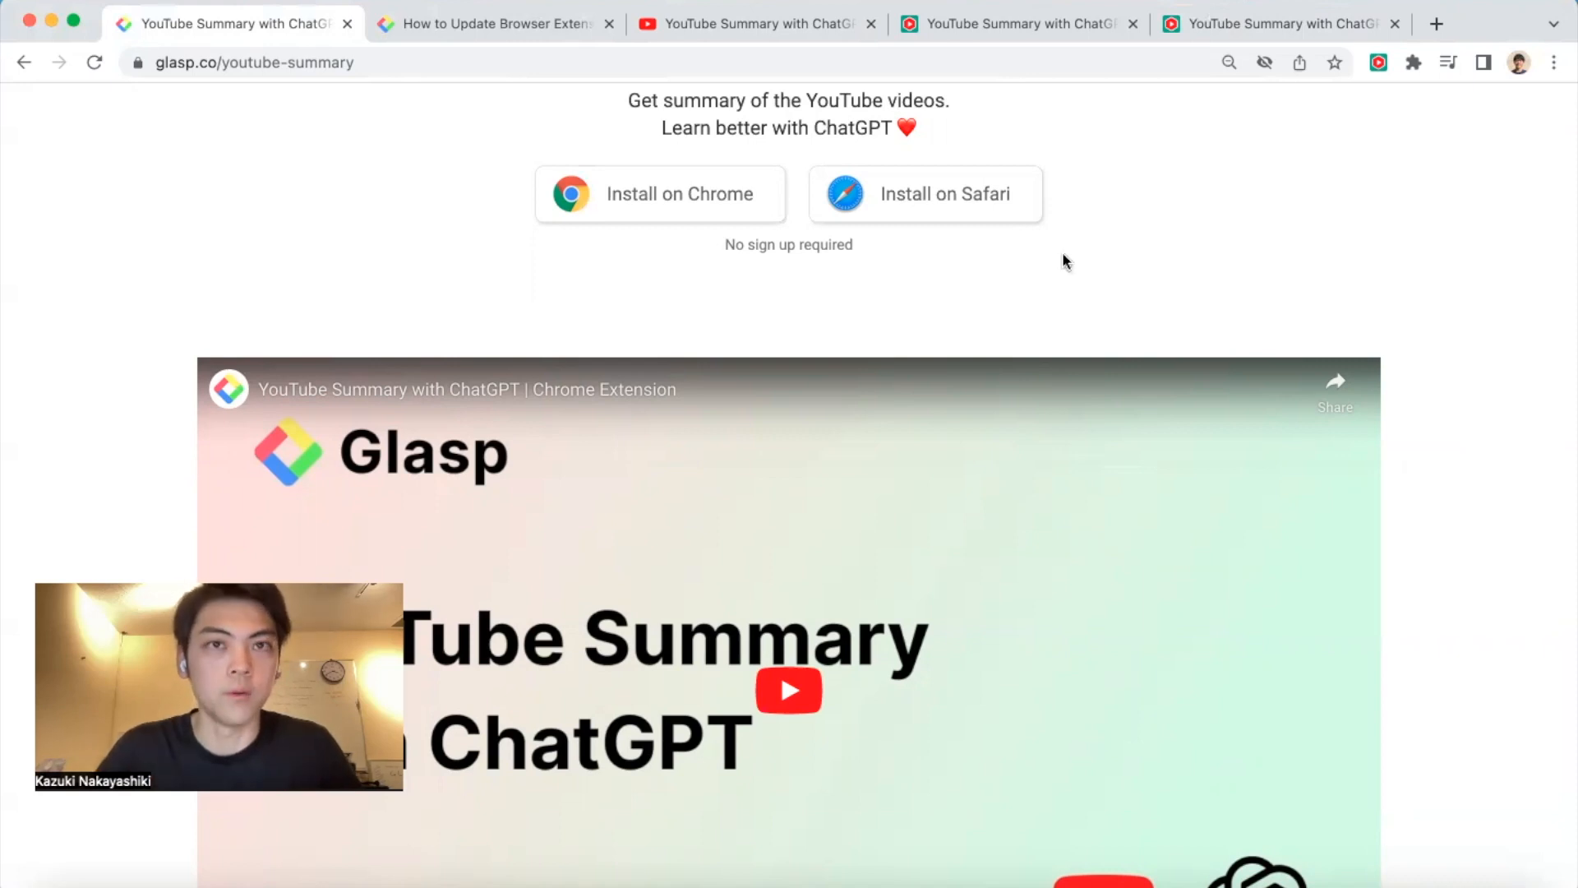
Switch to the browser tab with Glasp's site access permission guide
left_click(493, 23)
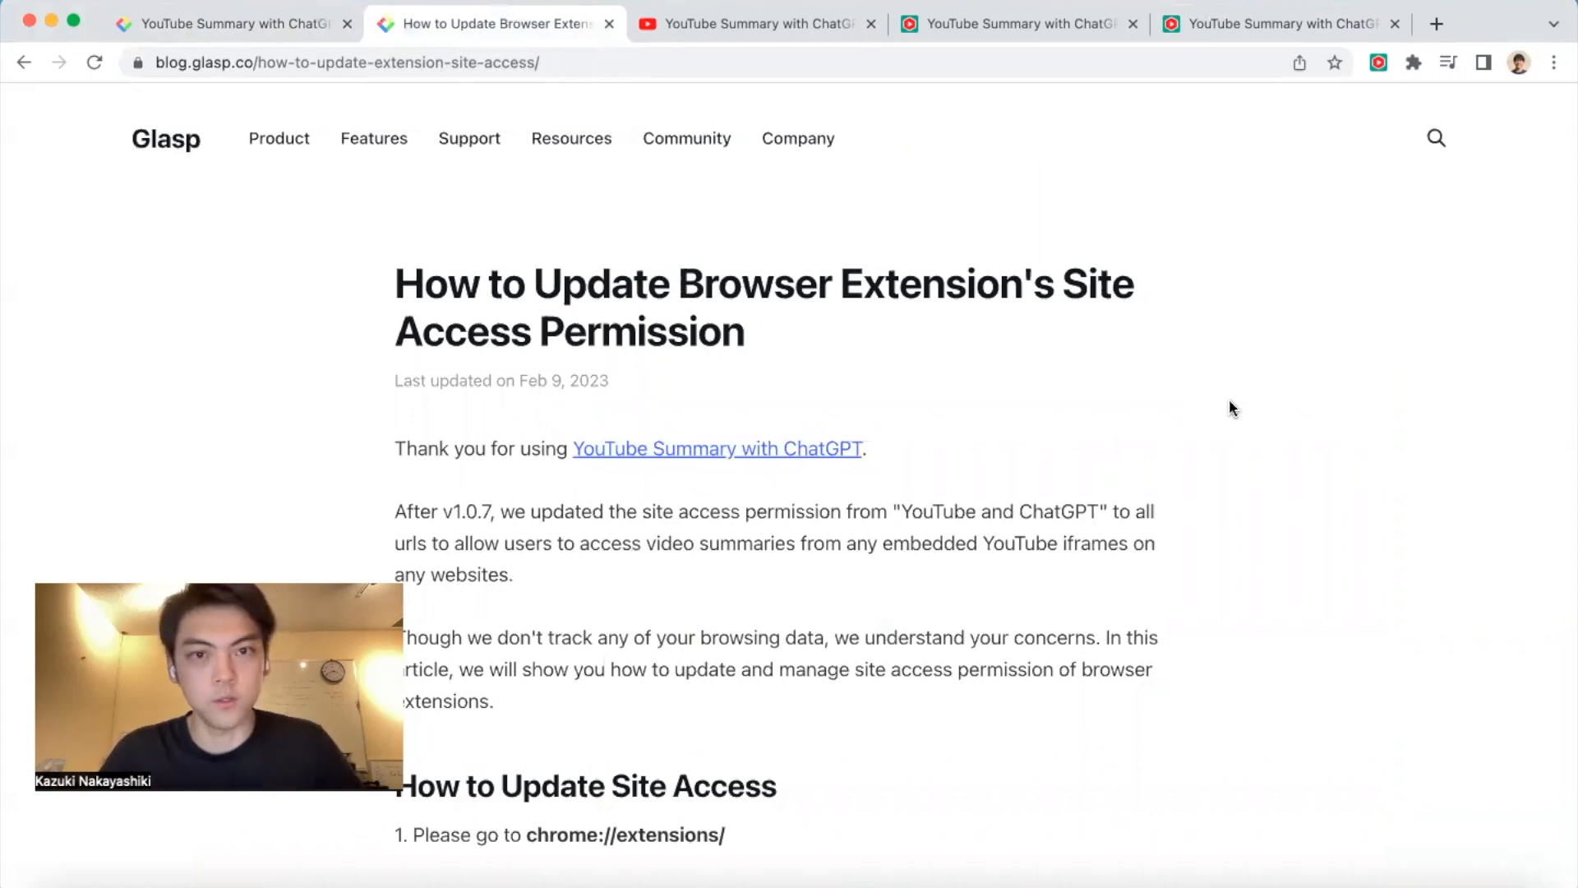
mouse_move(884, 350)
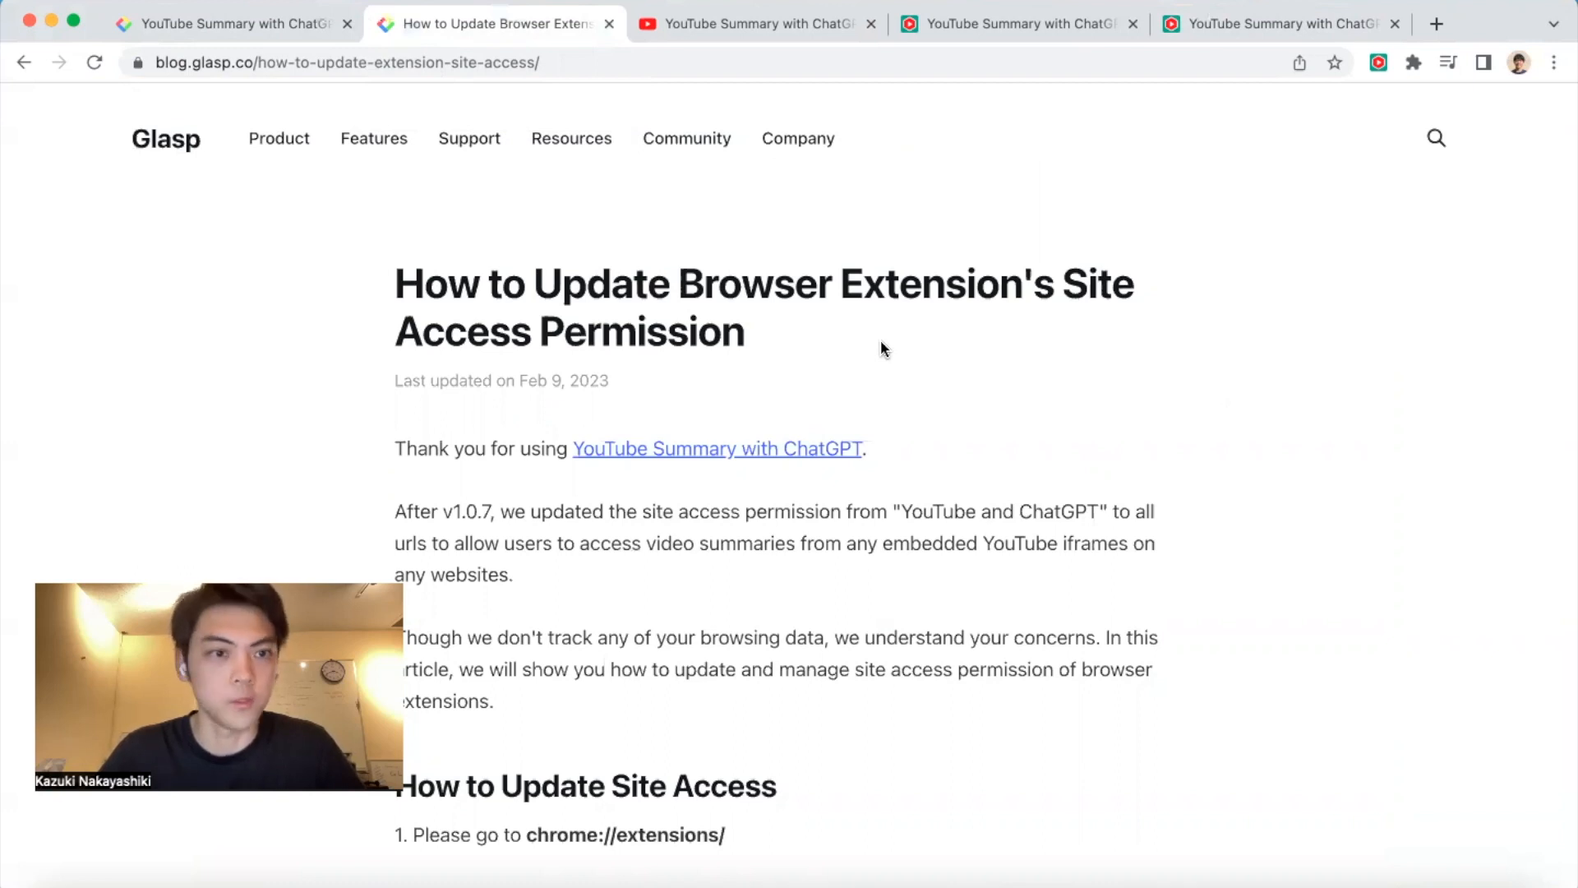
left_click(372, 63)
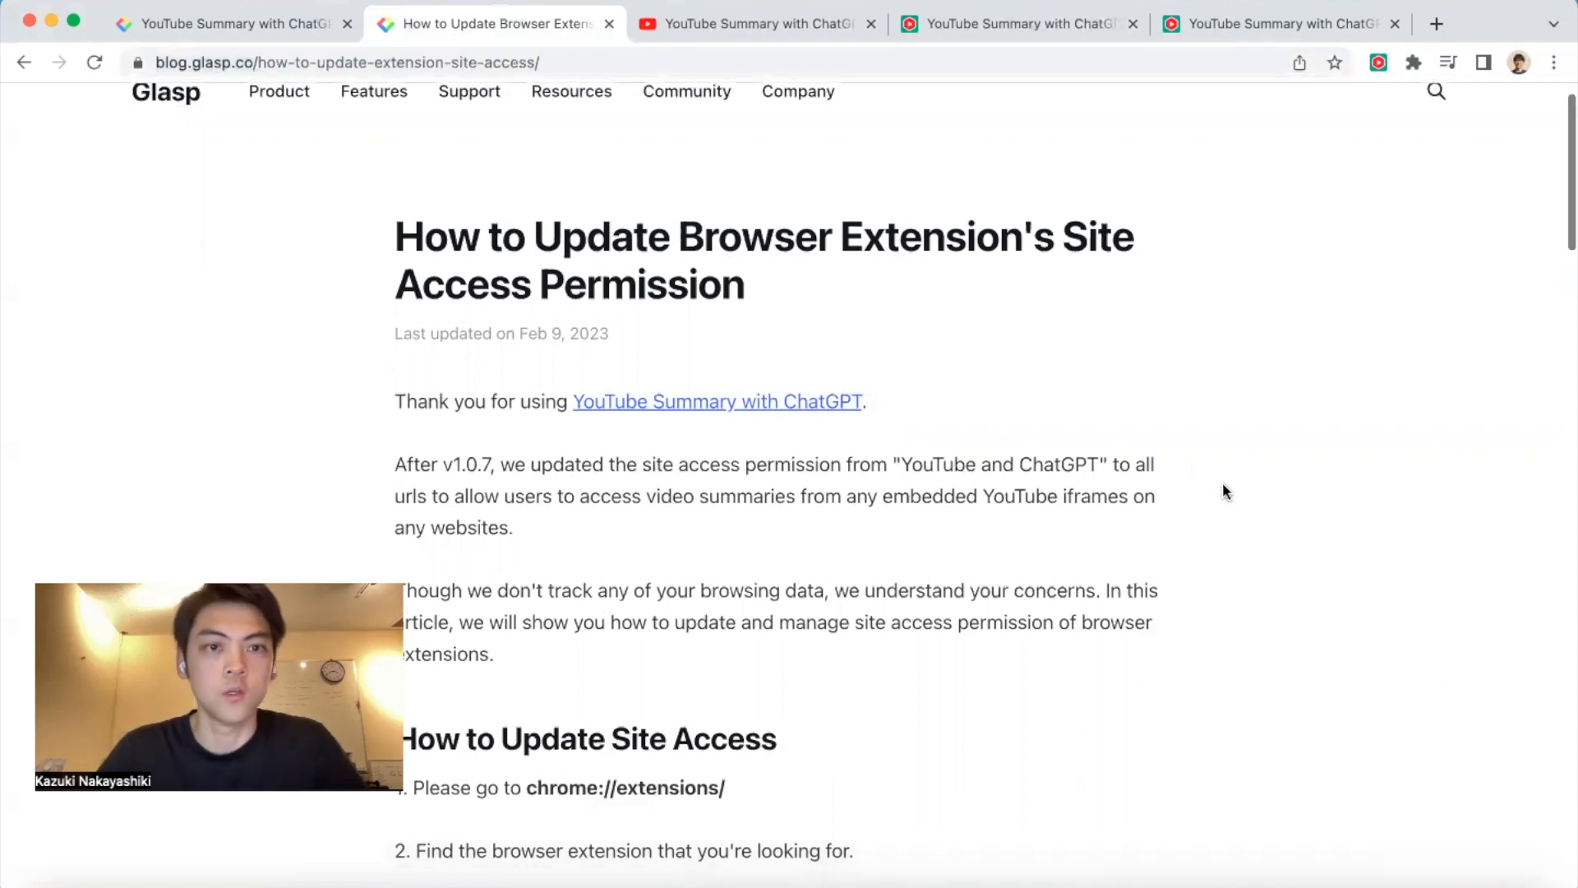
scroll("down", 3)
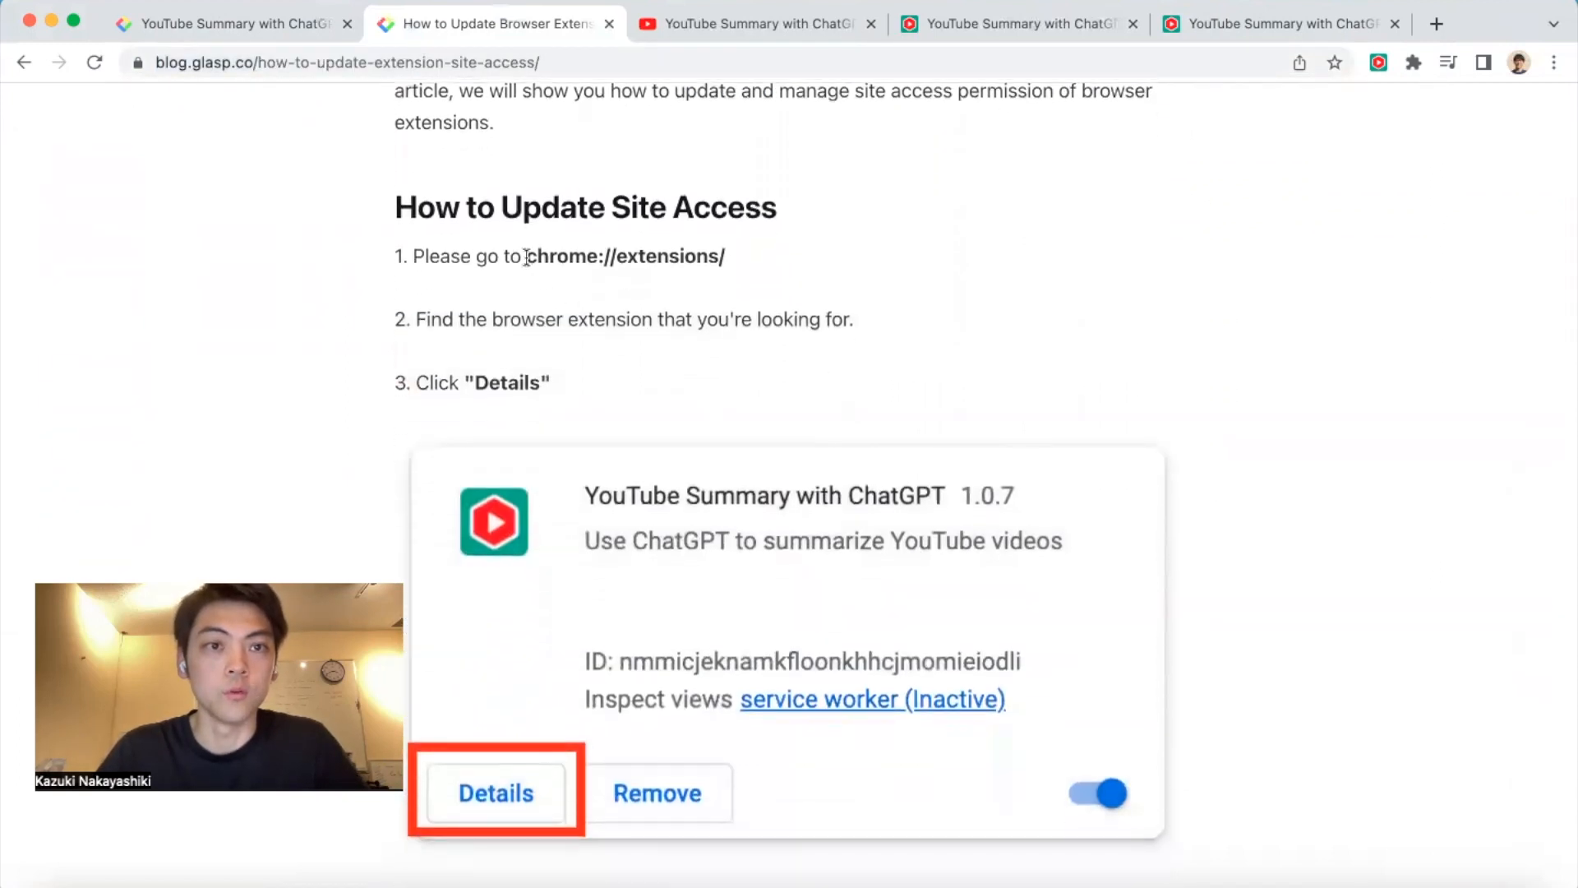
mouse_move(981, 285)
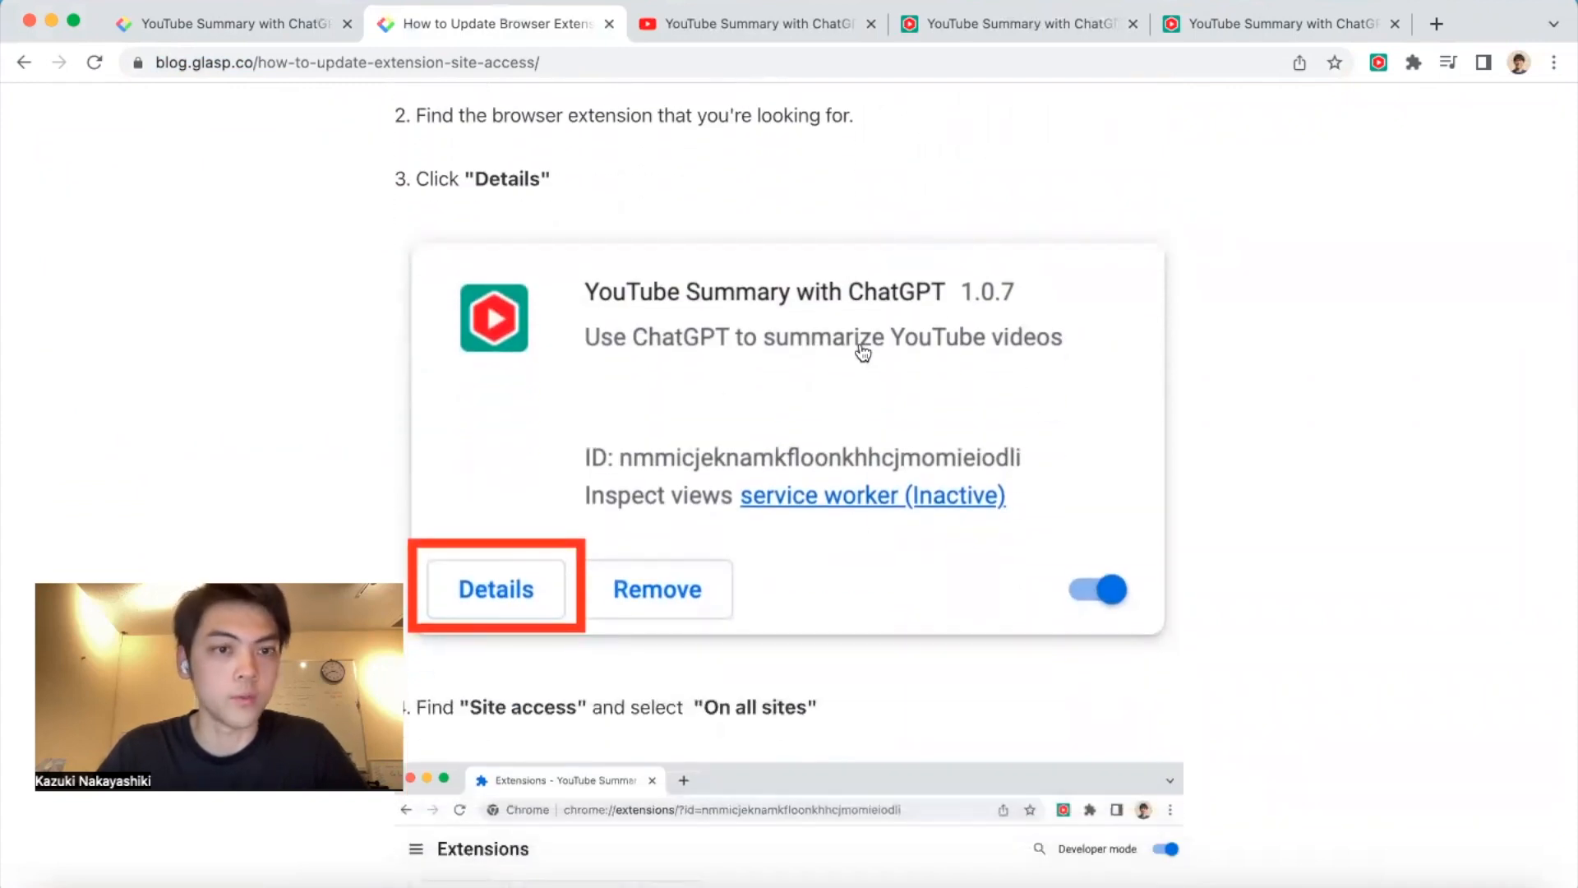
scroll("down", 3)
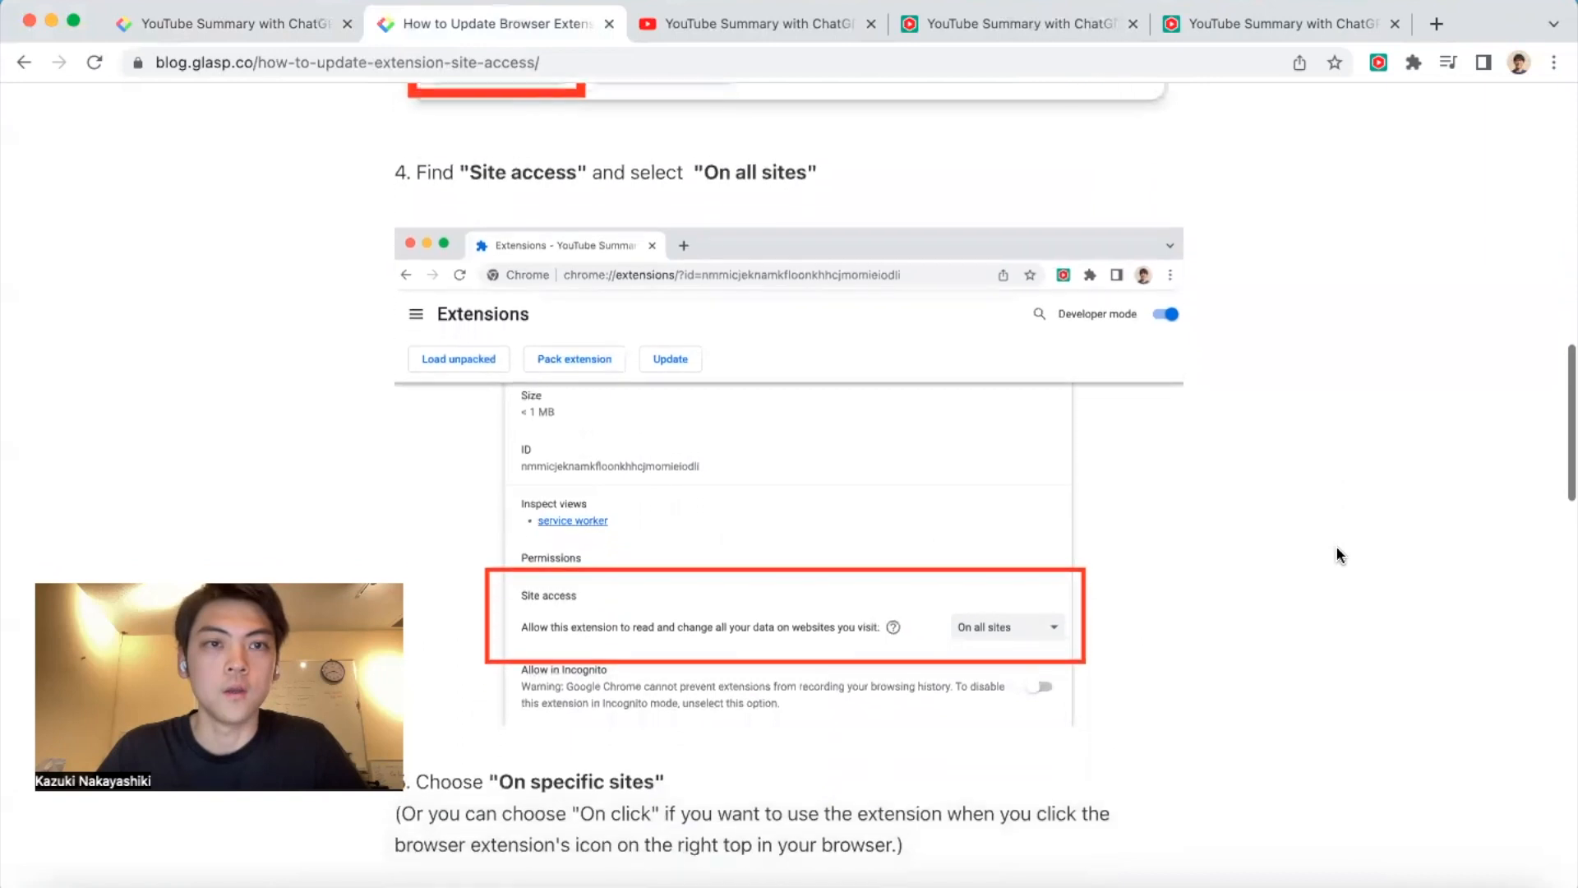
scroll("down", 3)
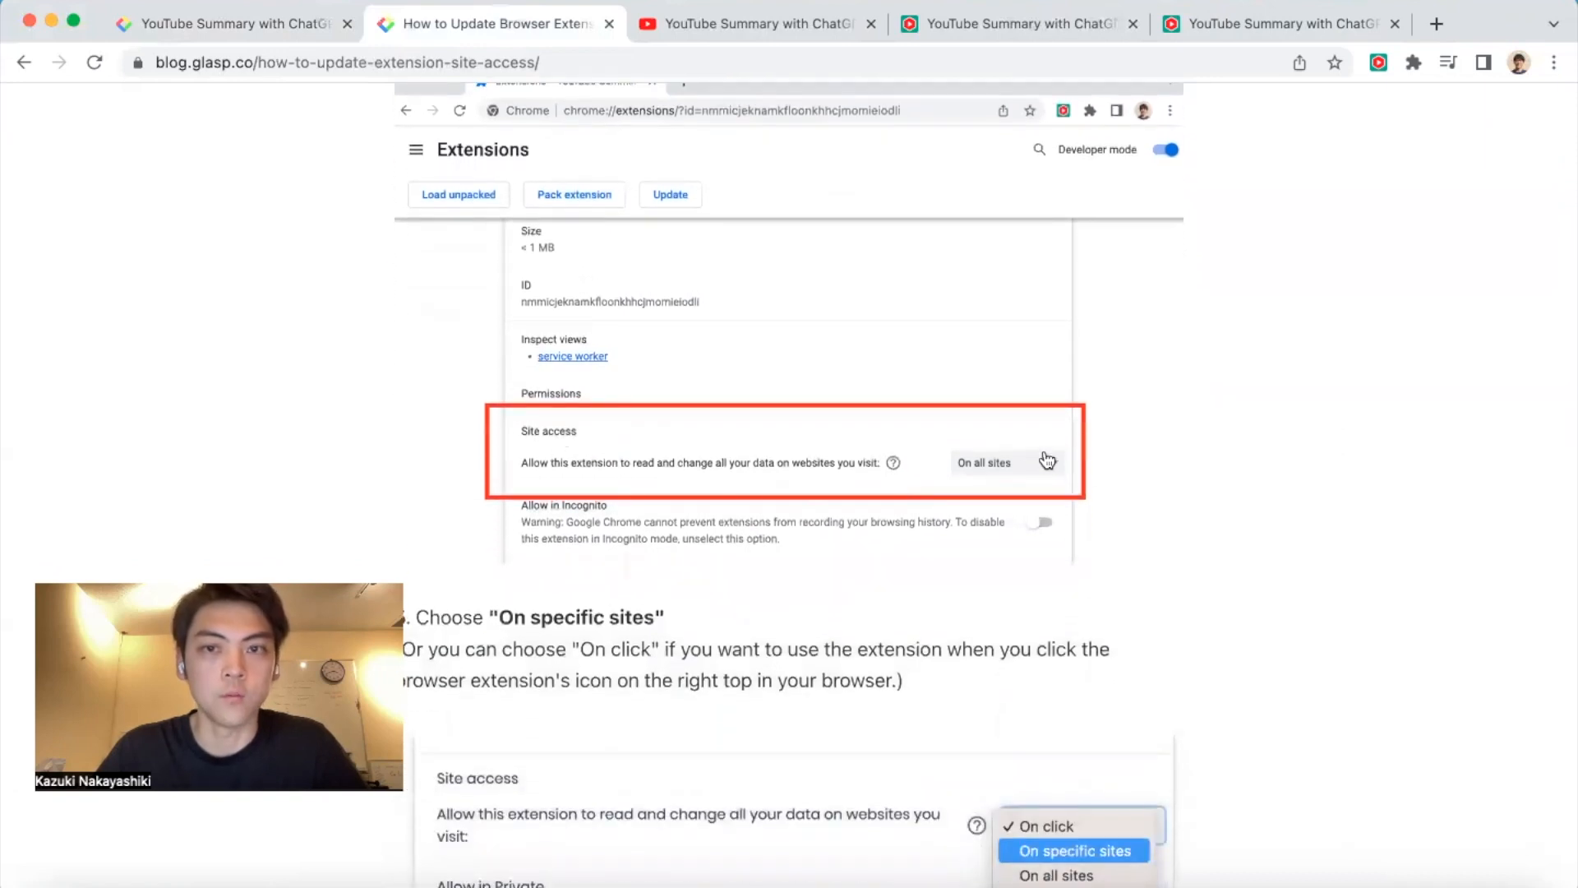
scroll("down", 3)
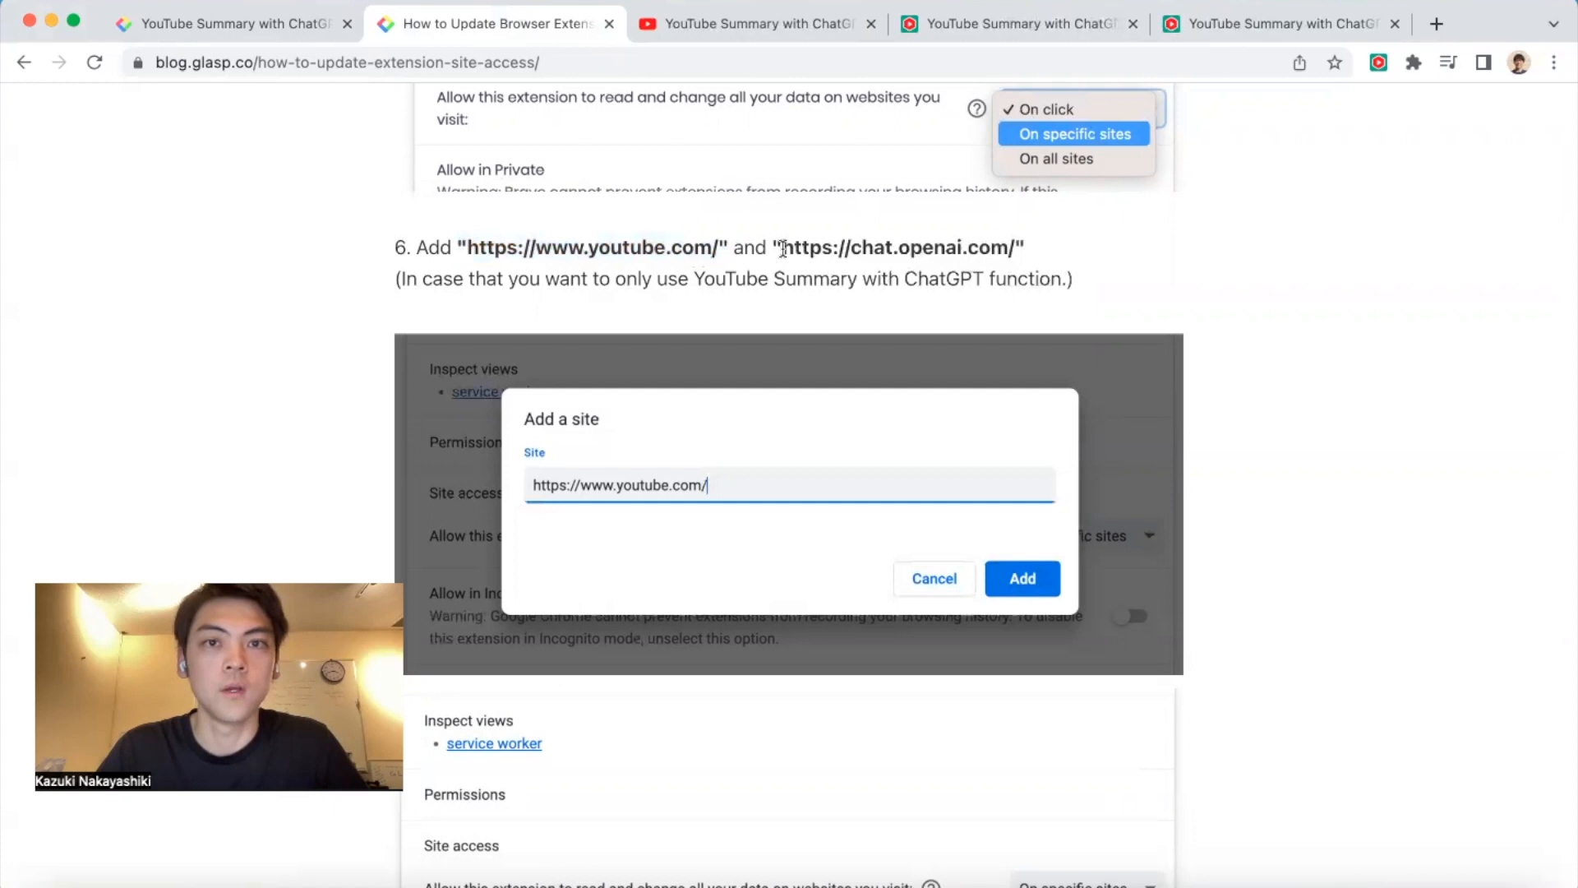
left_click(1021, 578)
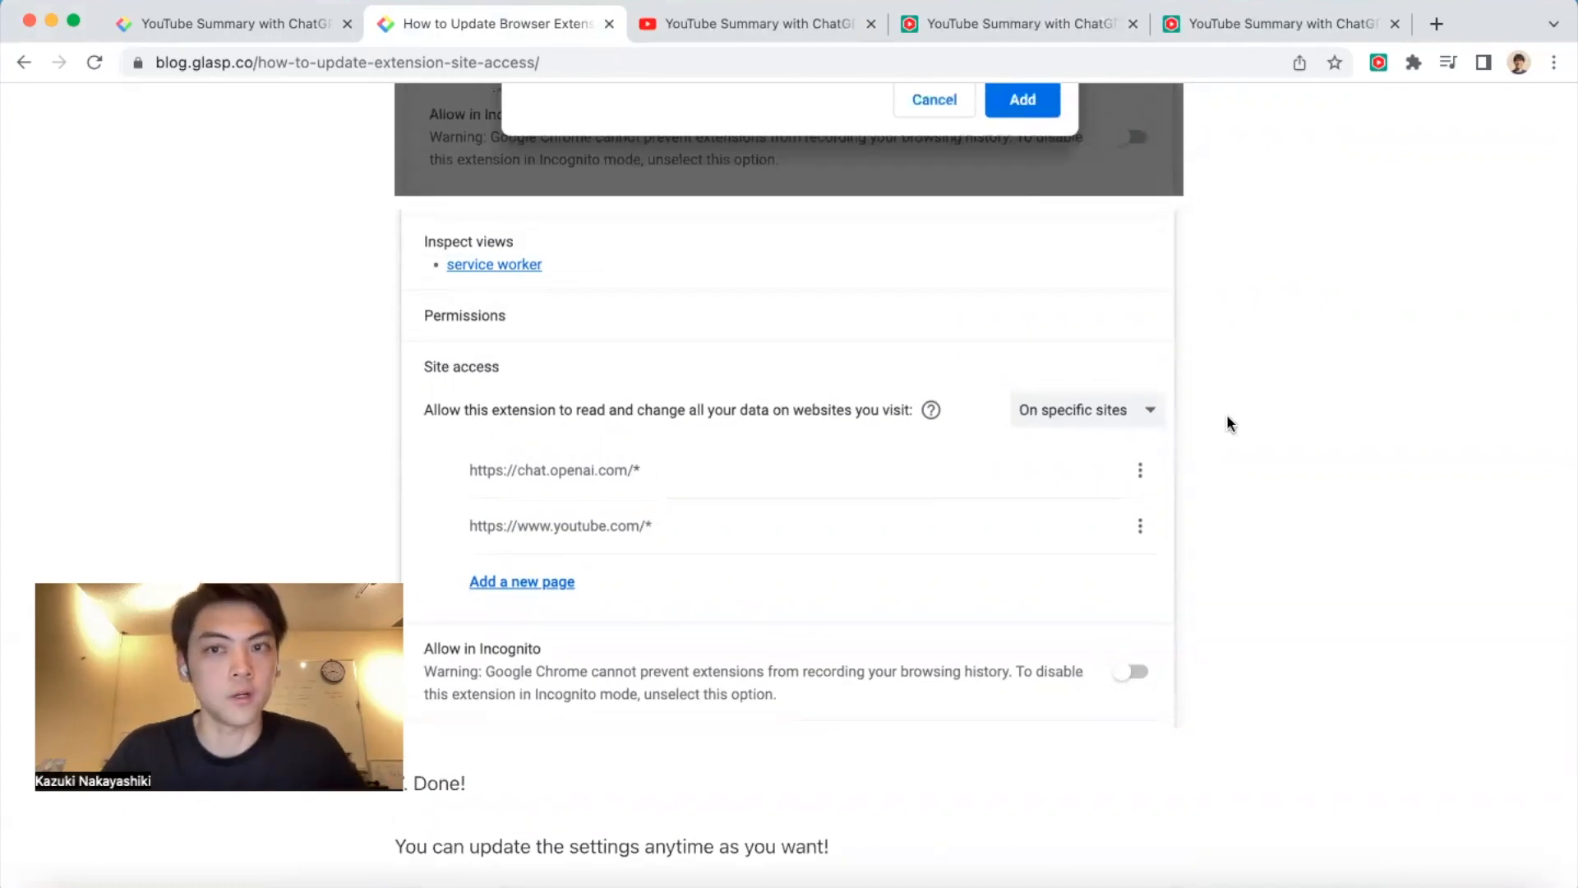
mouse_move(1210, 425)
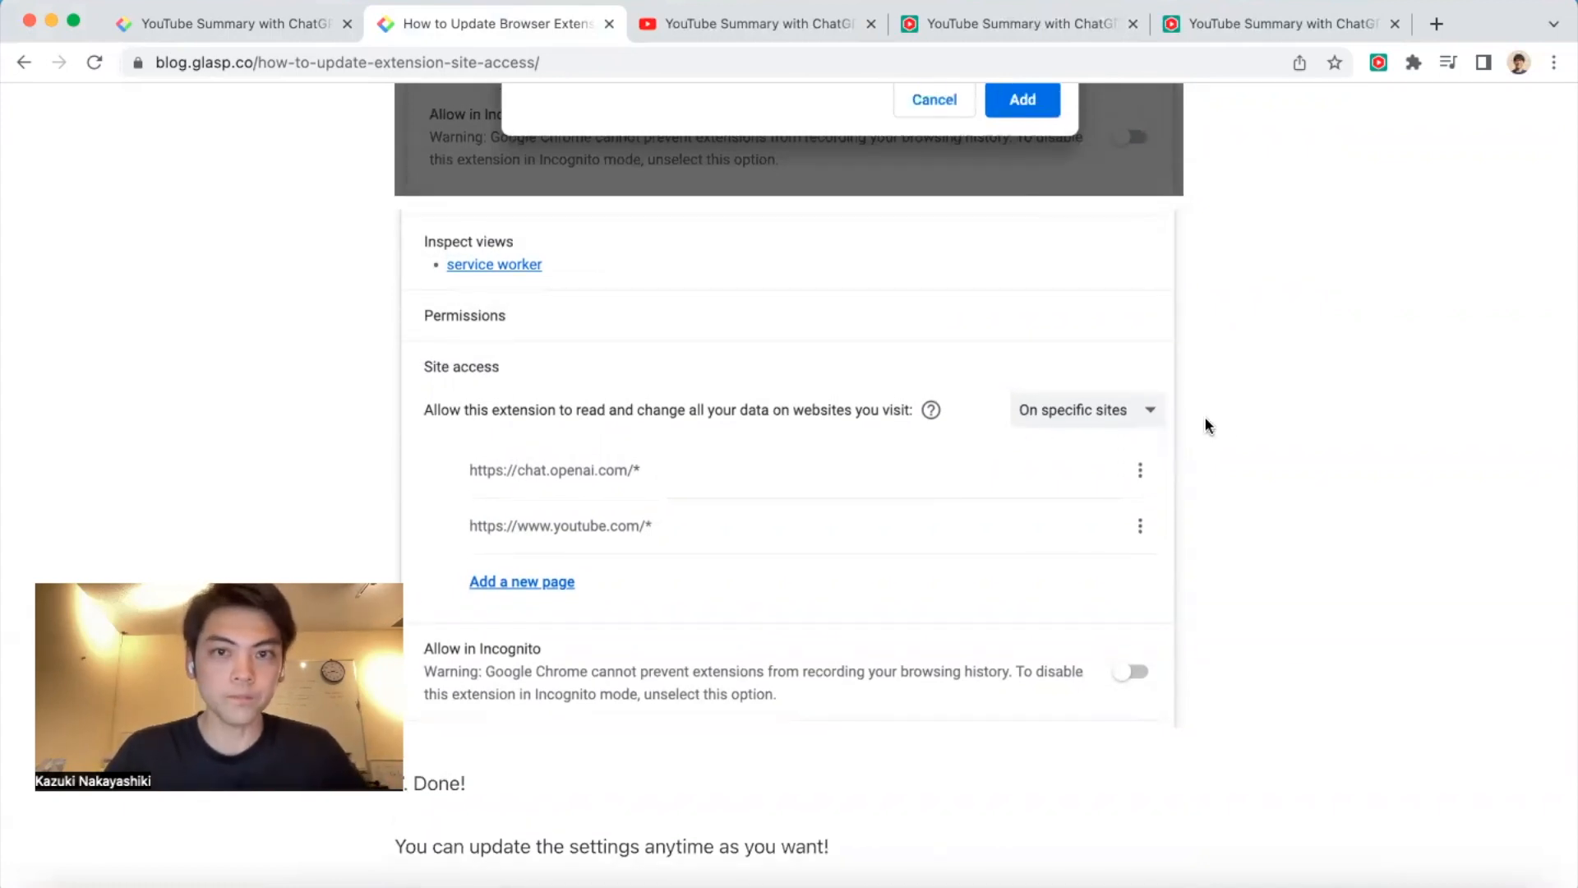
scroll("up", 3)
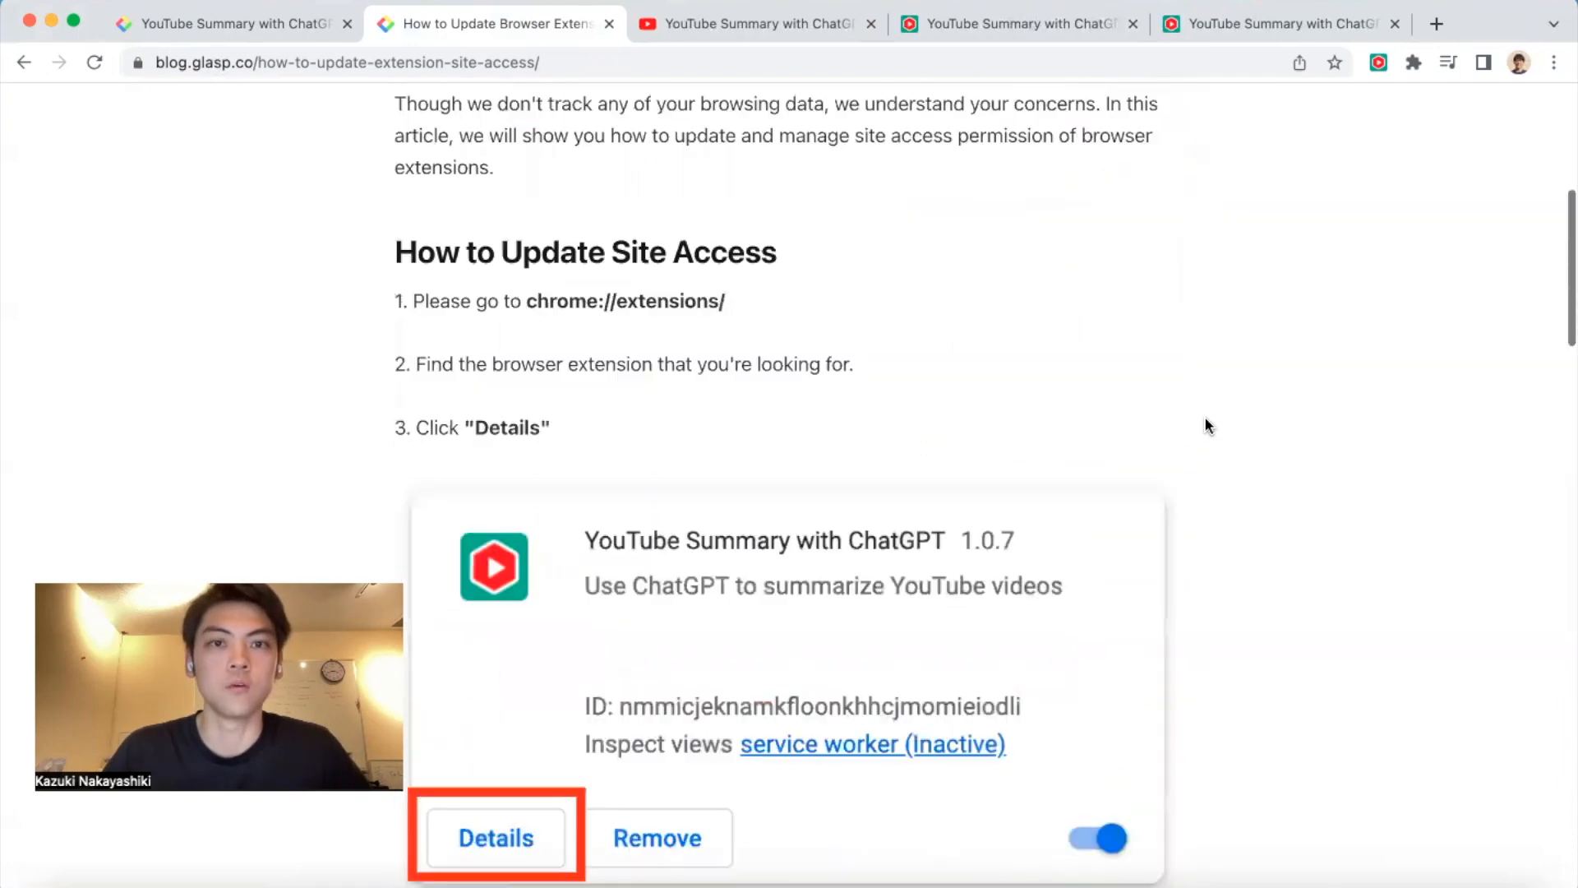
scroll("up", 3)
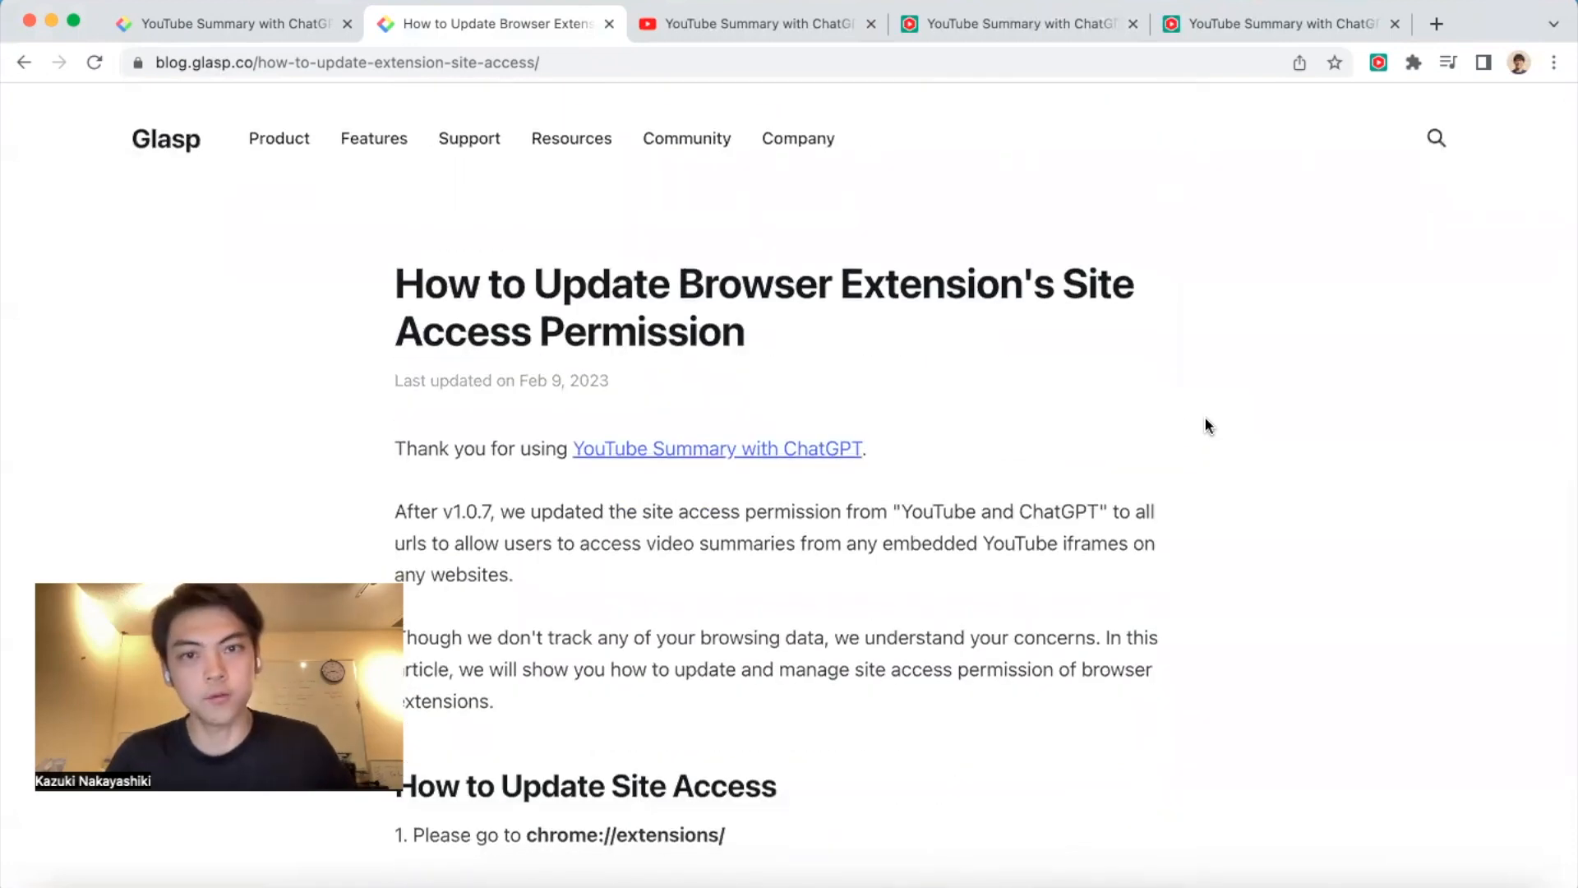